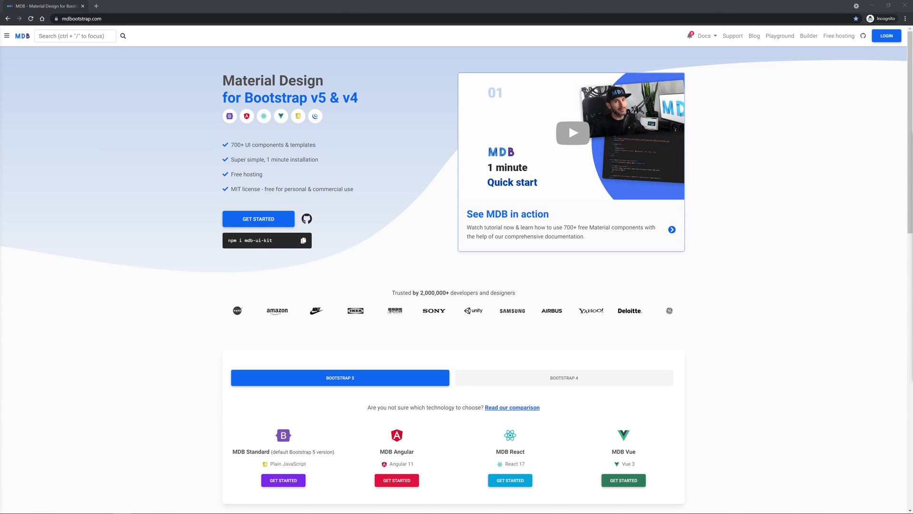
mouse_move(679, 260)
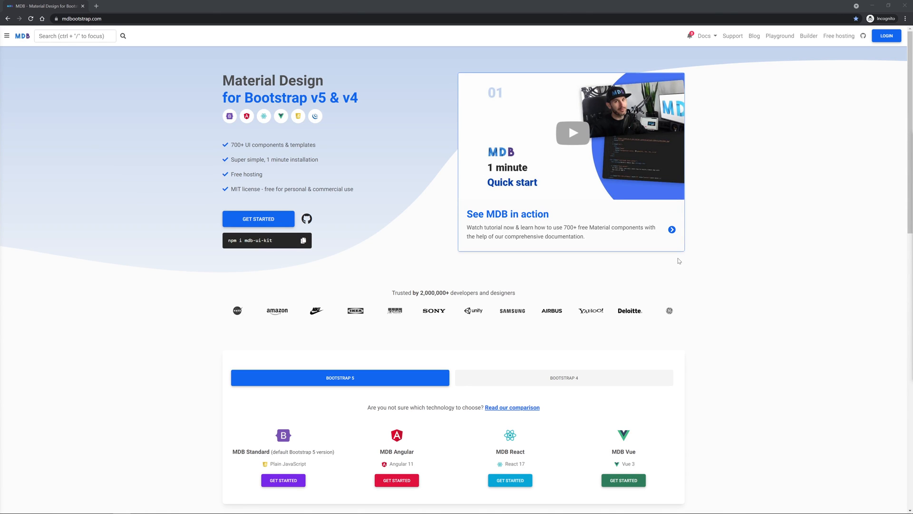
mouse_move(264, 222)
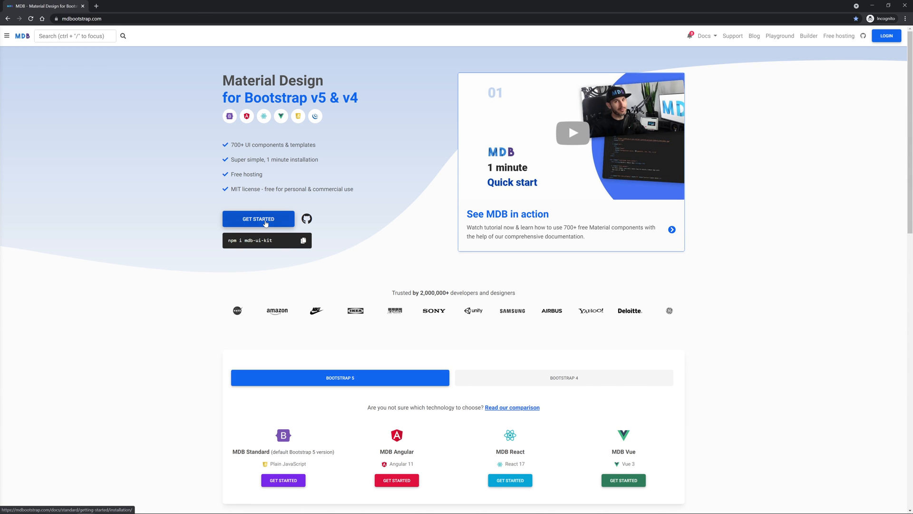
Go to the installation guide and start downloading the MDB 5 zip package.
click(257, 219)
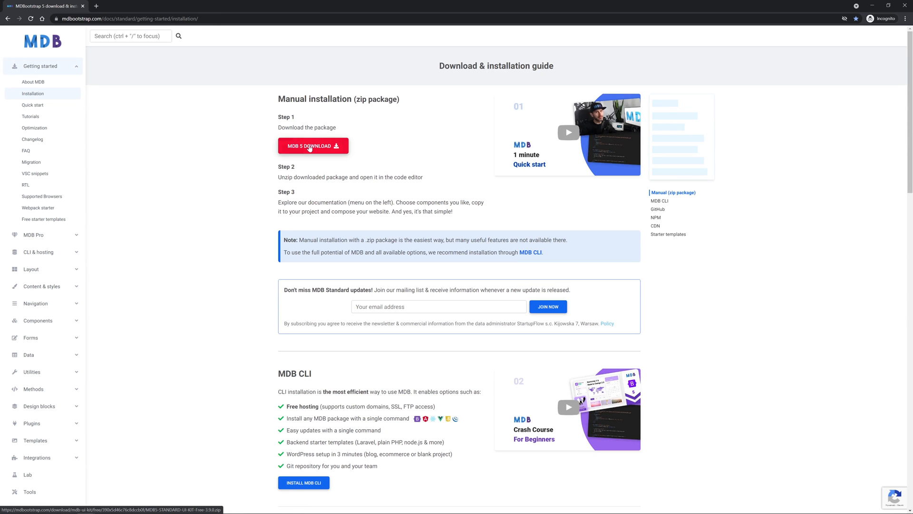
click(313, 146)
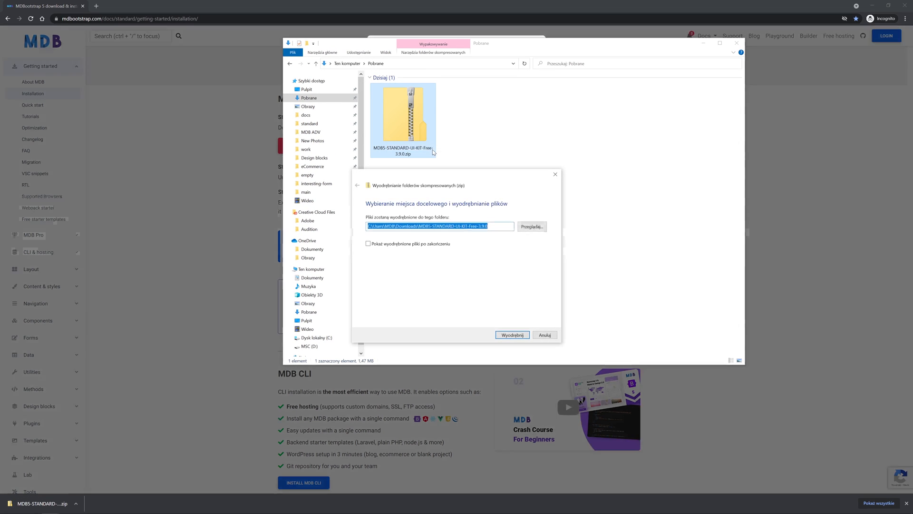
Extract the MDB5-STANDARD-UI-KIT-Free-3.9.0 zip into the Downloads folder.
click(511, 335)
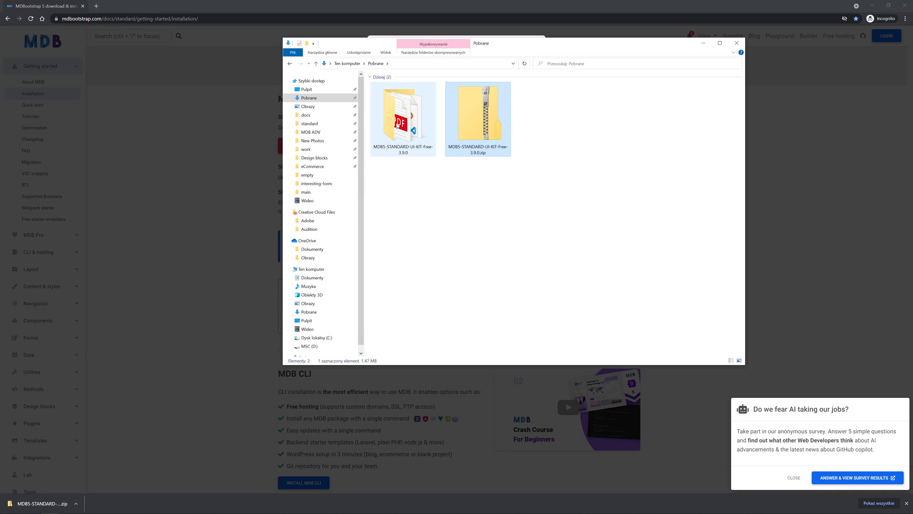
mouse_move(394, 119)
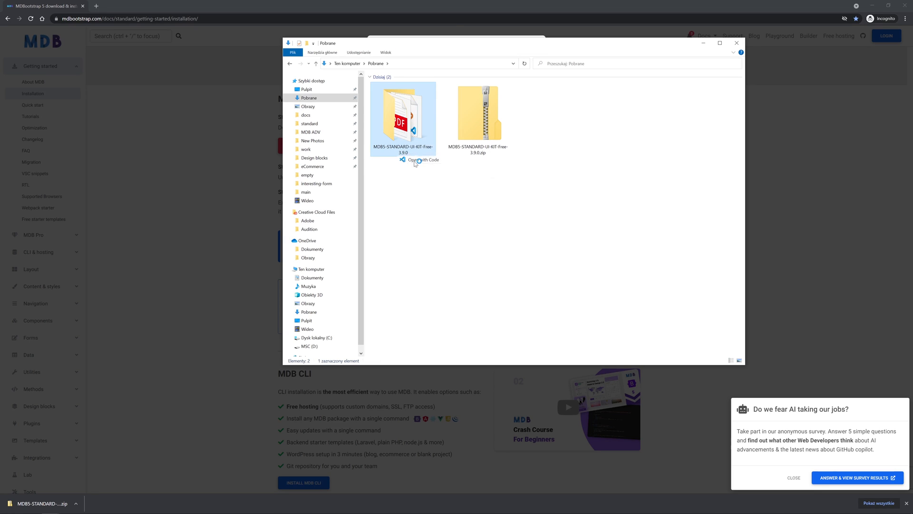
Load the extracted project in VS Code and delete the starter markup from index.html's body.
click(423, 160)
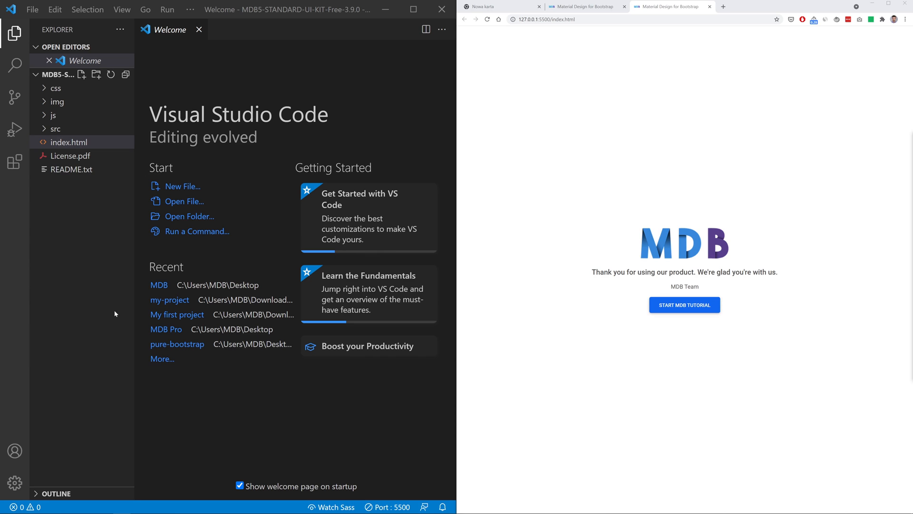
mouse_move(70, 148)
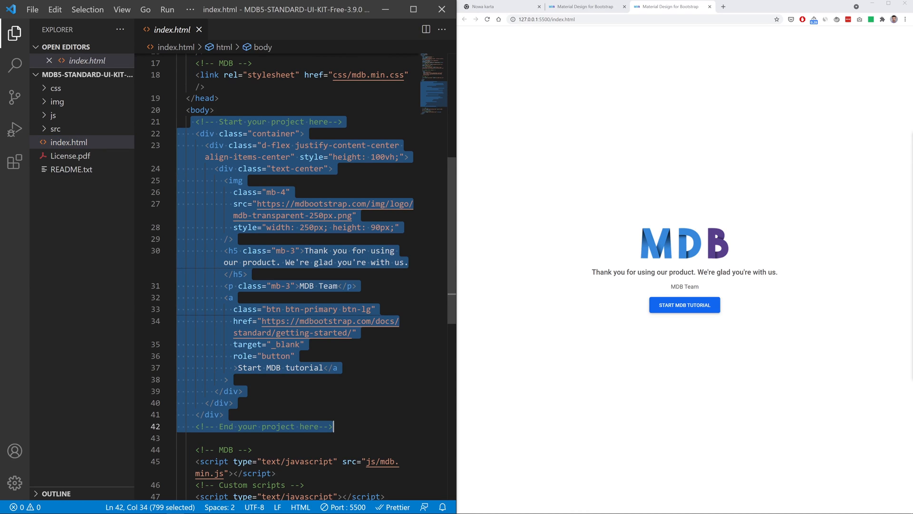
key(Delete)
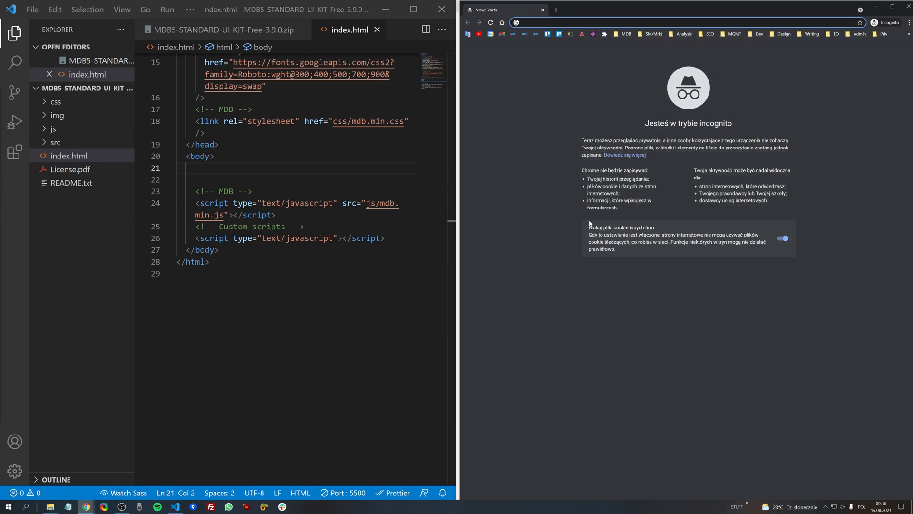
Search the MDB site for 'logo' and go to the Logo Generator page.
click(890, 7)
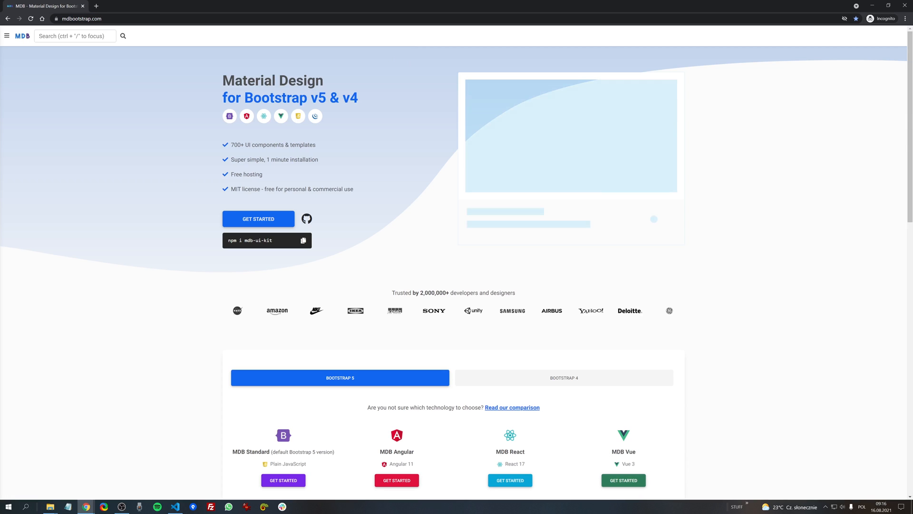
click(75, 36)
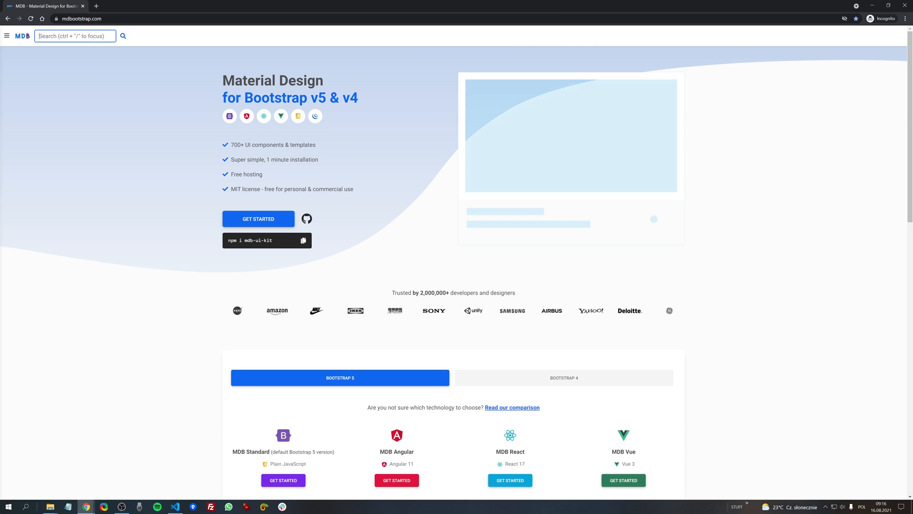
text(logo)
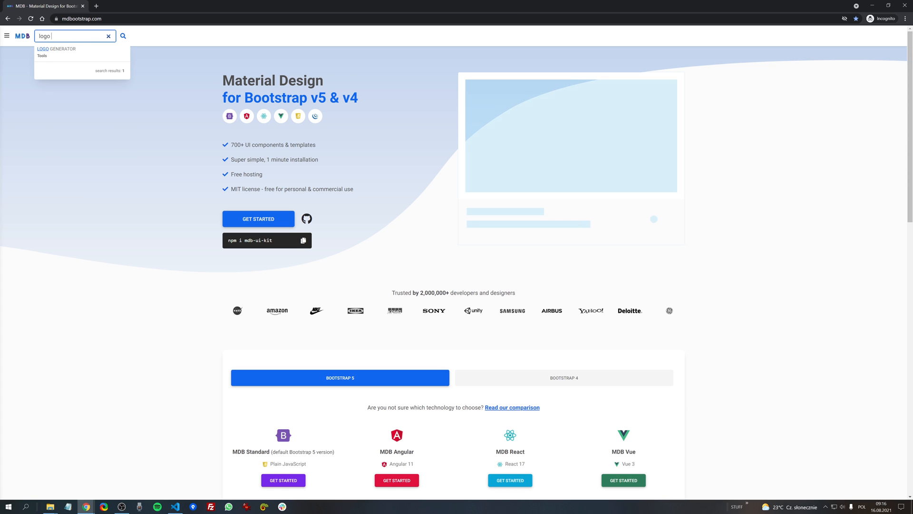
click(56, 49)
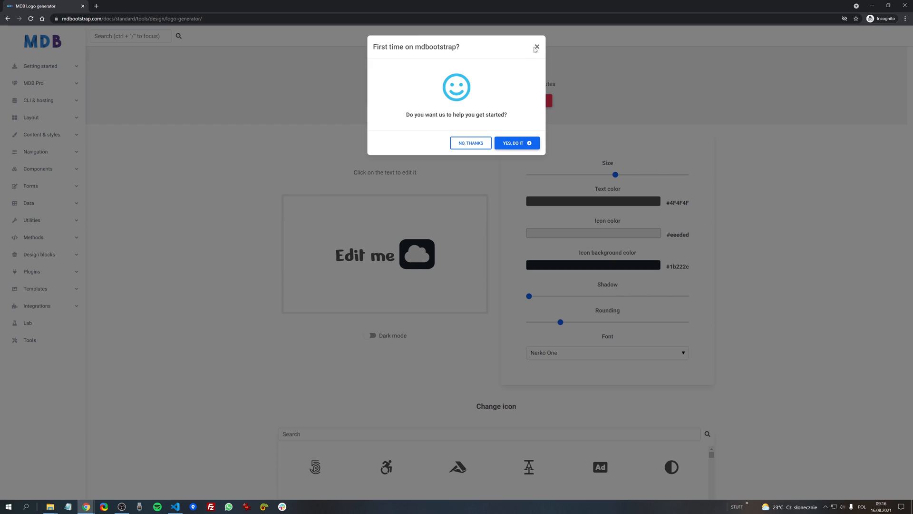
Dismiss the welcome popup and replace the 'Edit me' logo text with CodeLab.
click(534, 44)
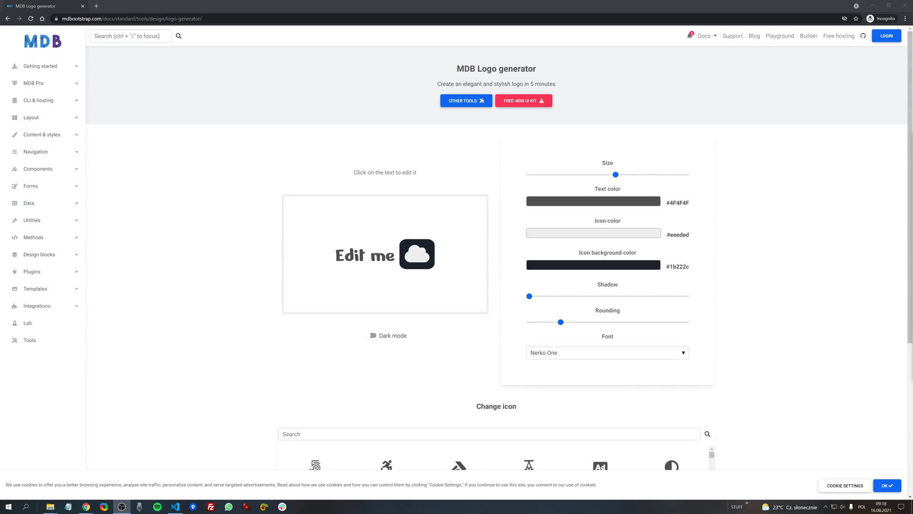
mouse_move(521, 181)
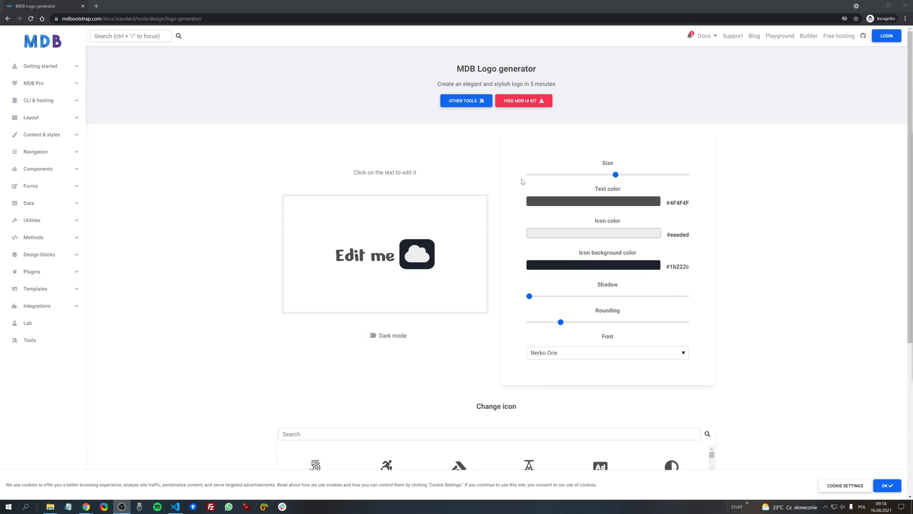
double_click(366, 255)
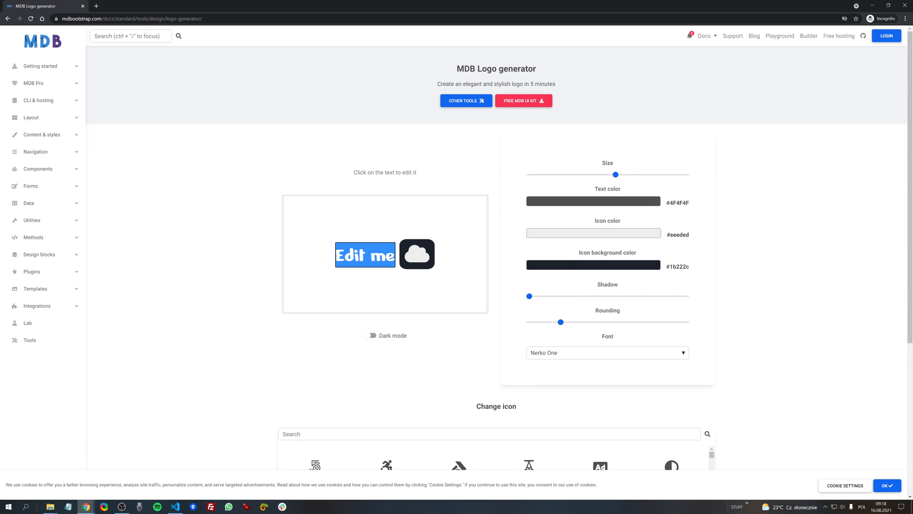
text(CodeLab)
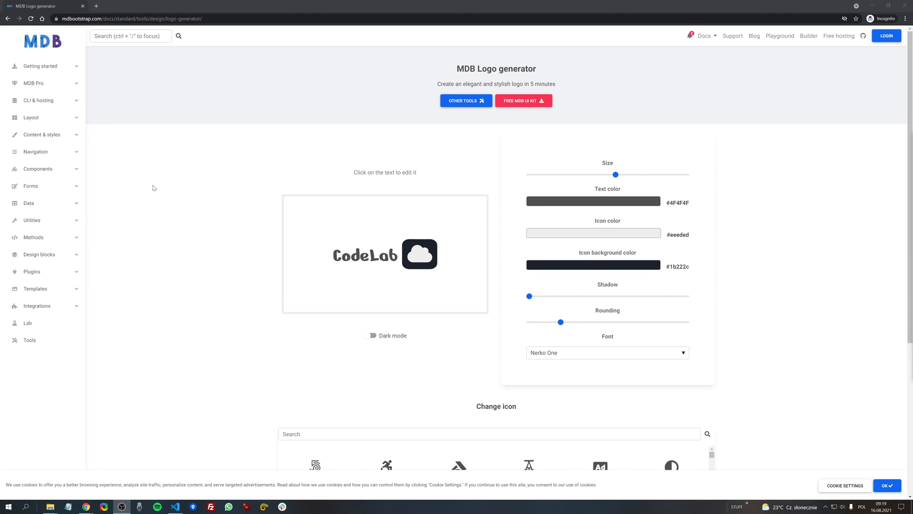
mouse_move(194, 248)
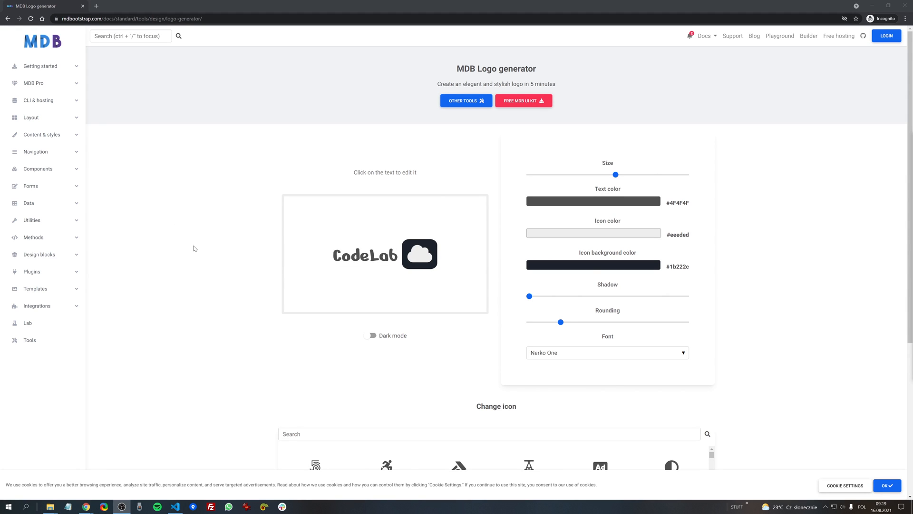
Search icons for 'code' and replace the cloud with the </> code icon.
scroll(down, 3)
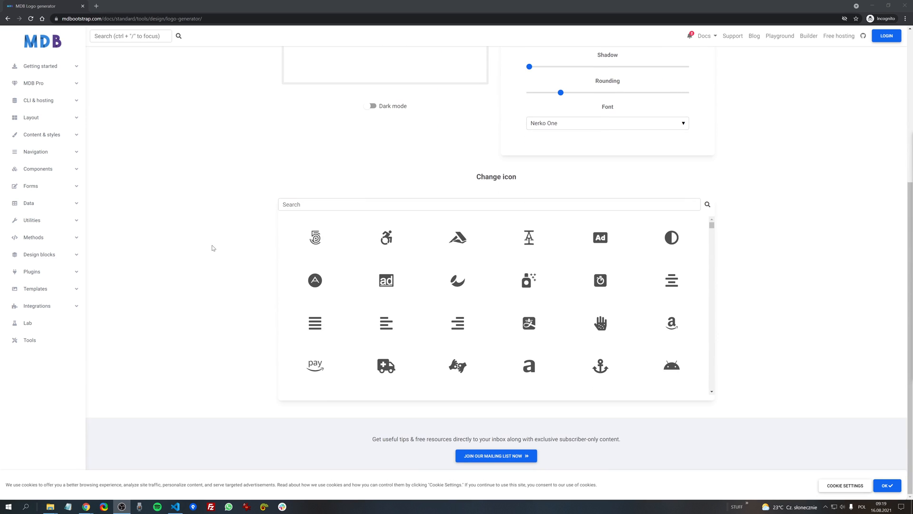
mouse_move(245, 234)
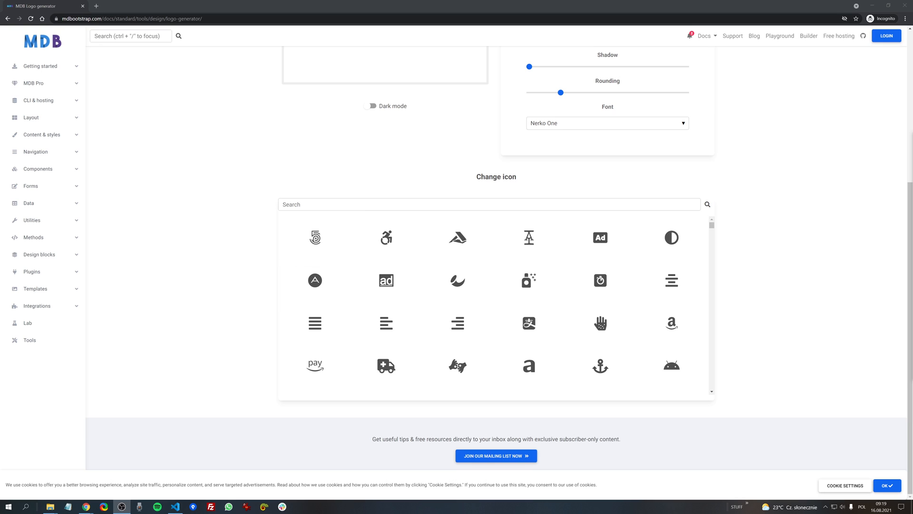
mouse_move(262, 205)
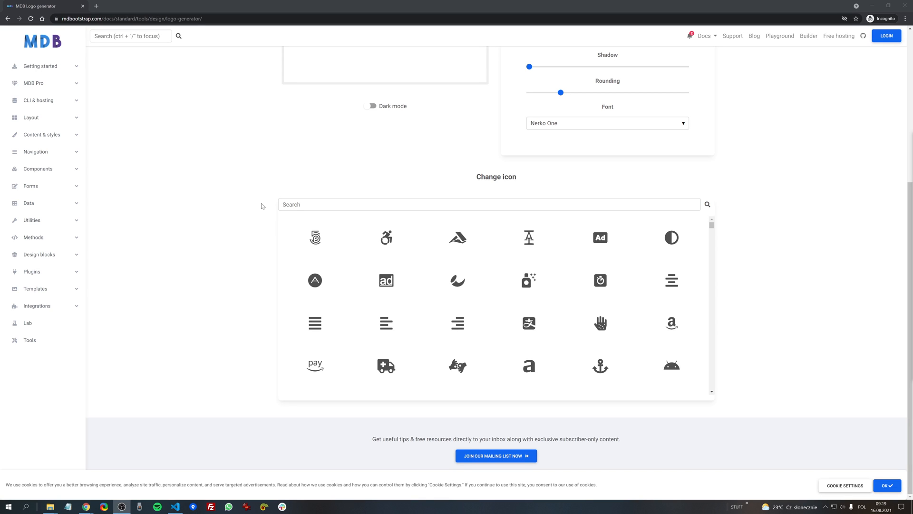
mouse_move(215, 219)
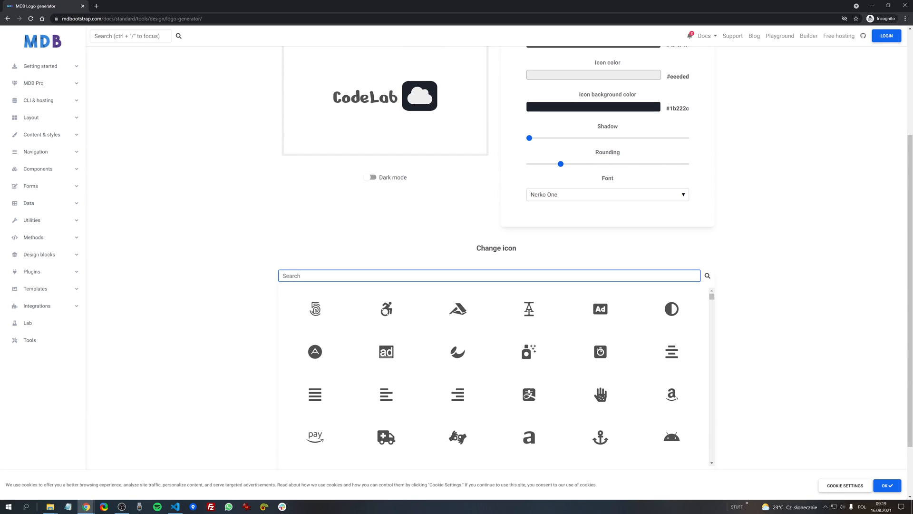
text(code)
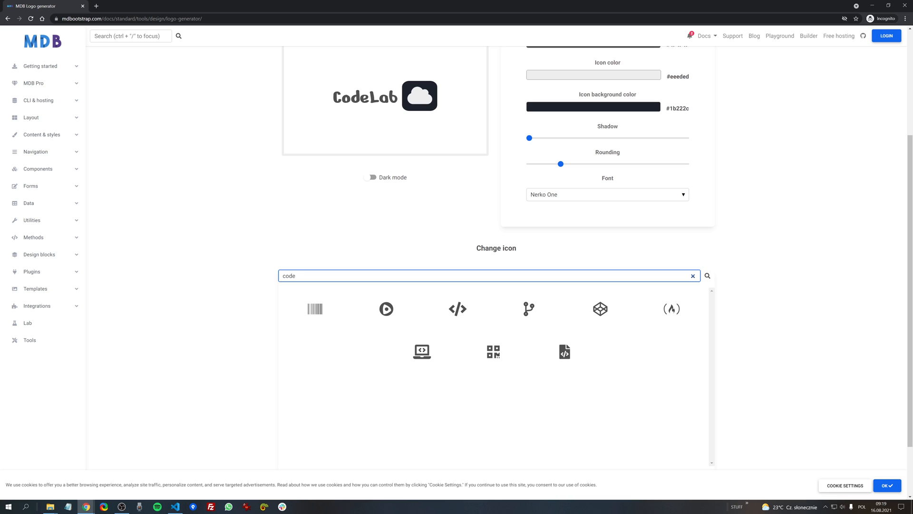
mouse_move(464, 308)
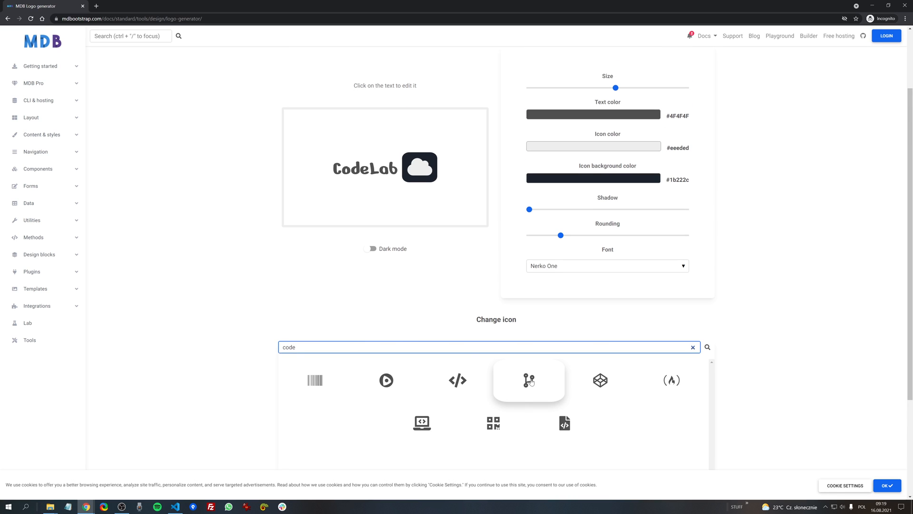
click(600, 381)
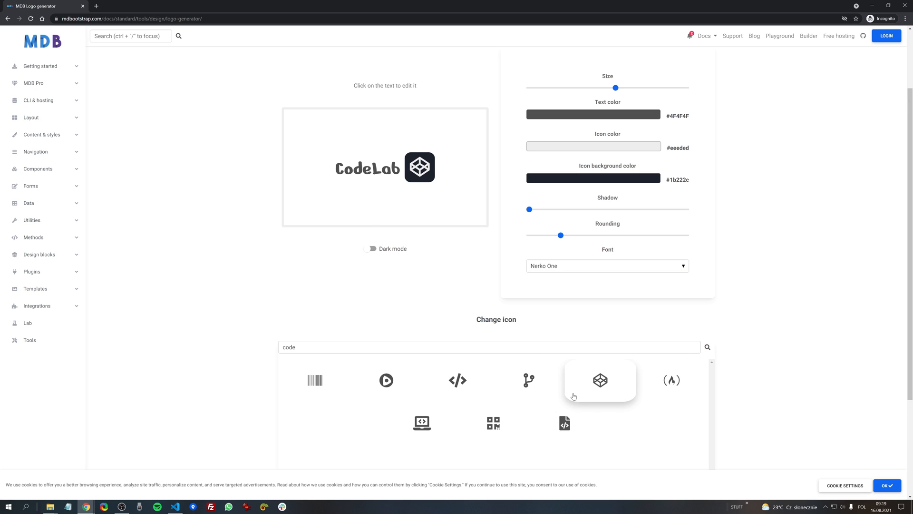
click(458, 380)
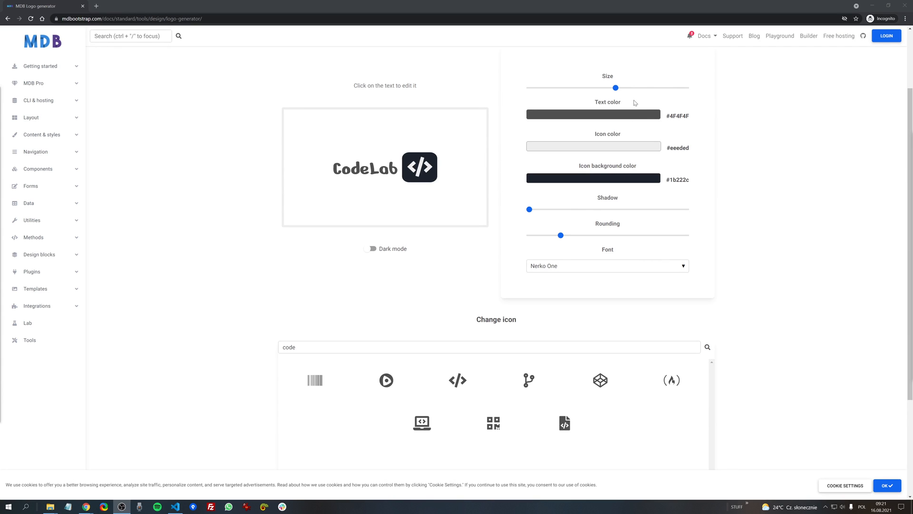
Adjust logo size, set dark grey text, a light glyph and a #121212 icon background.
drag(615, 88, 651, 88)
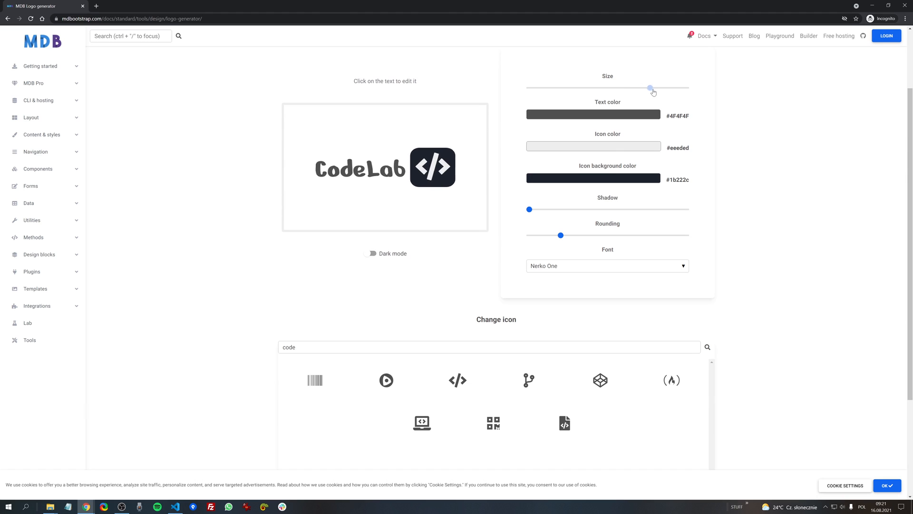
drag(651, 87, 621, 88)
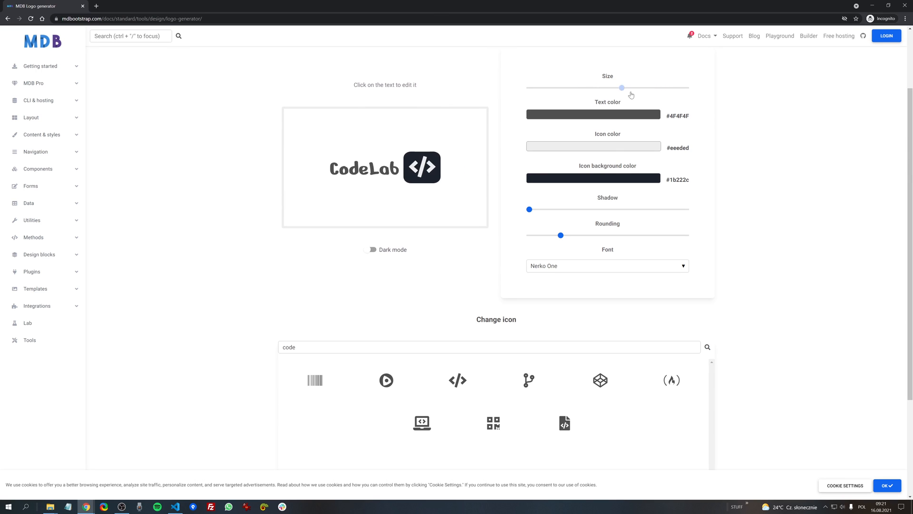
click(594, 114)
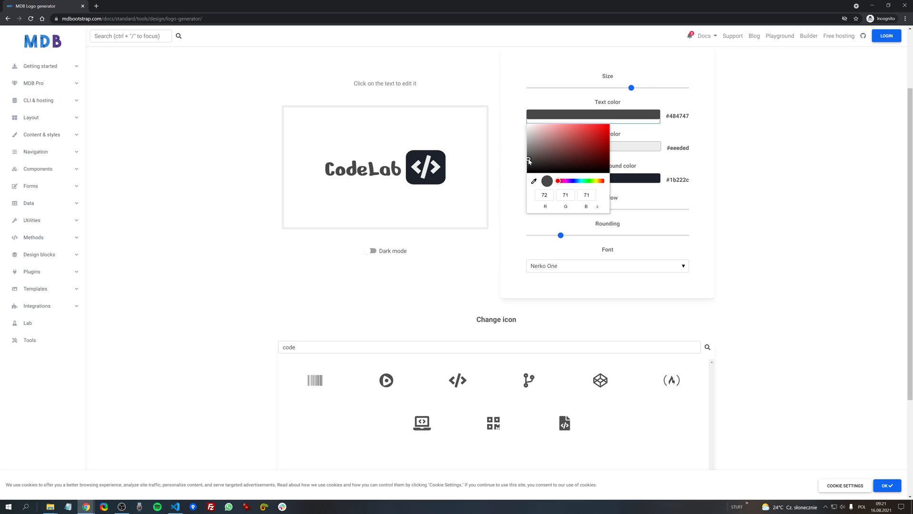
click(529, 164)
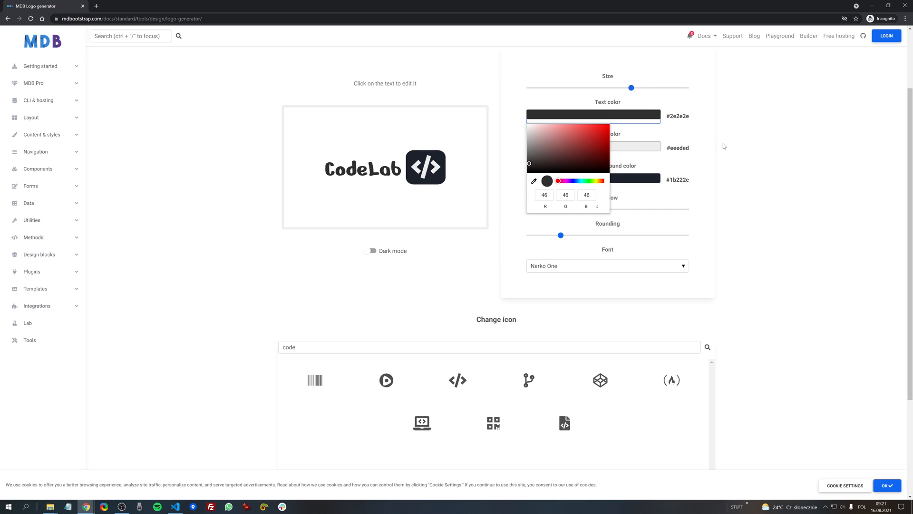
click(593, 148)
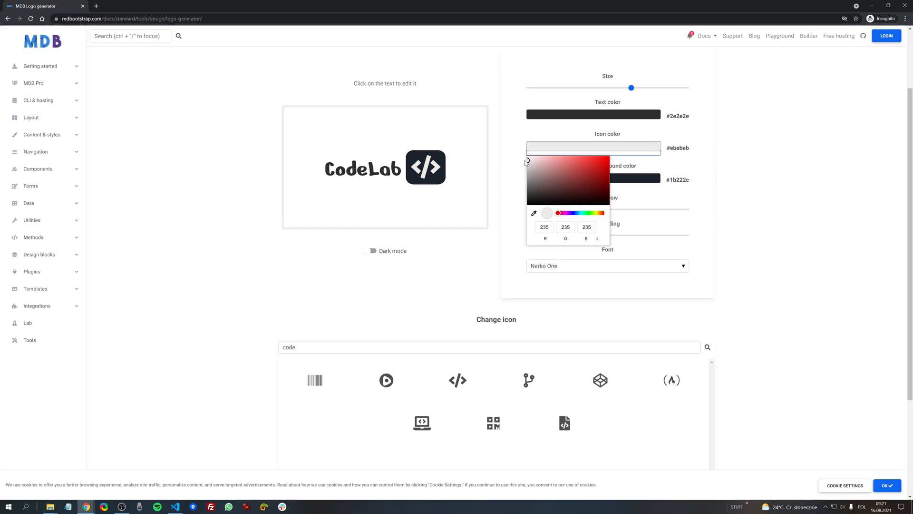
click(604, 181)
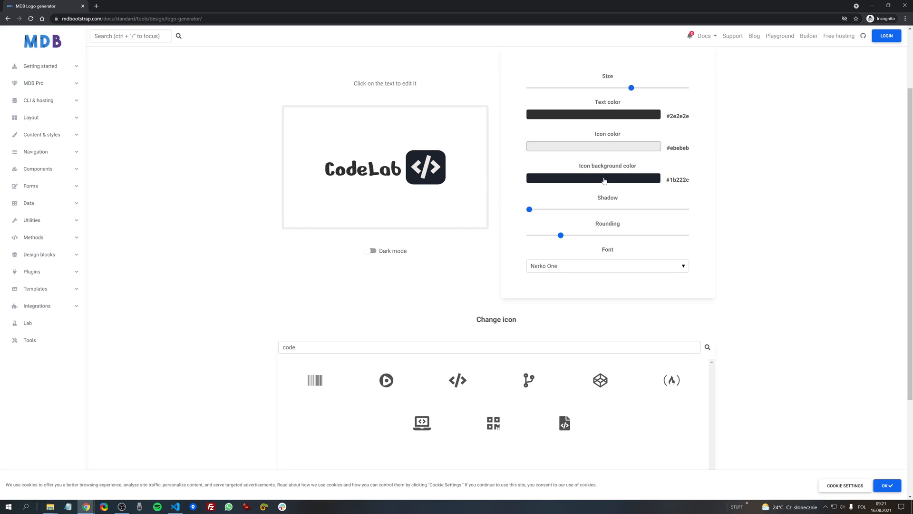
click(593, 179)
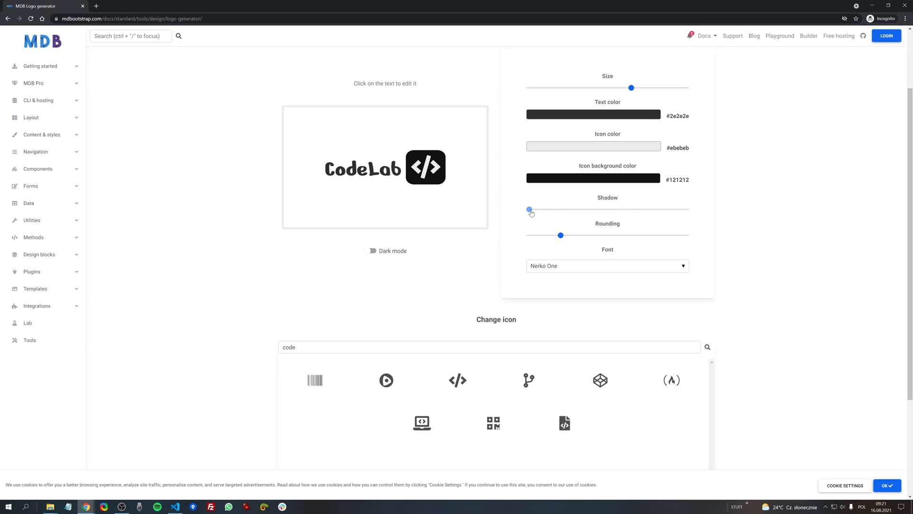
Leave the icon shadow at 0 and raise rounding until the icon background is circular.
drag(529, 209, 623, 209)
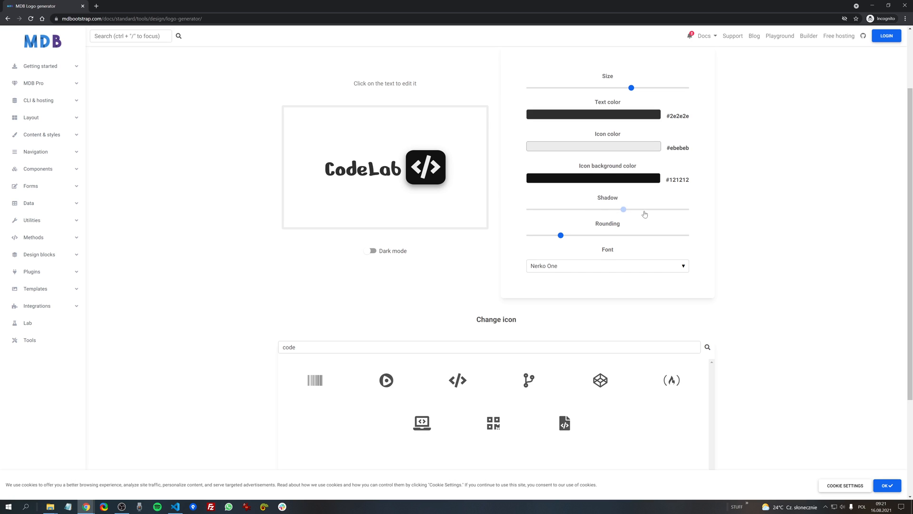
drag(623, 209, 529, 209)
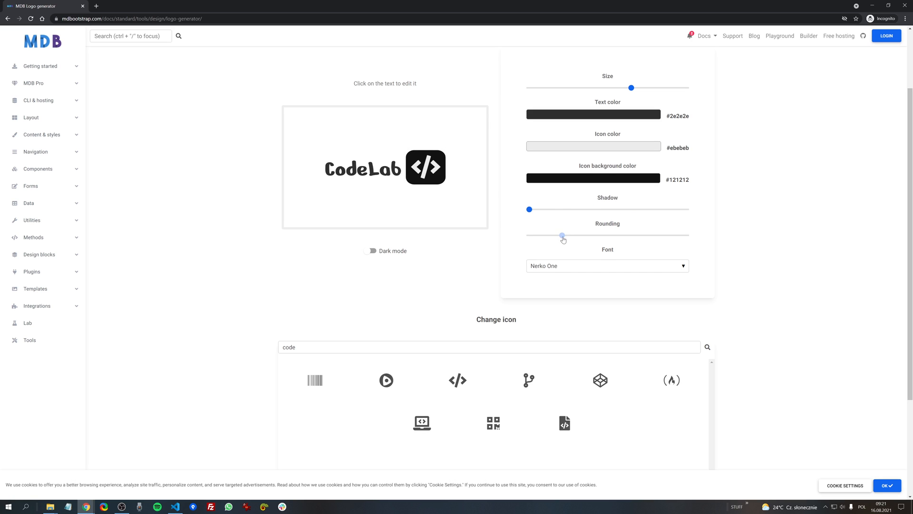
drag(563, 234, 594, 235)
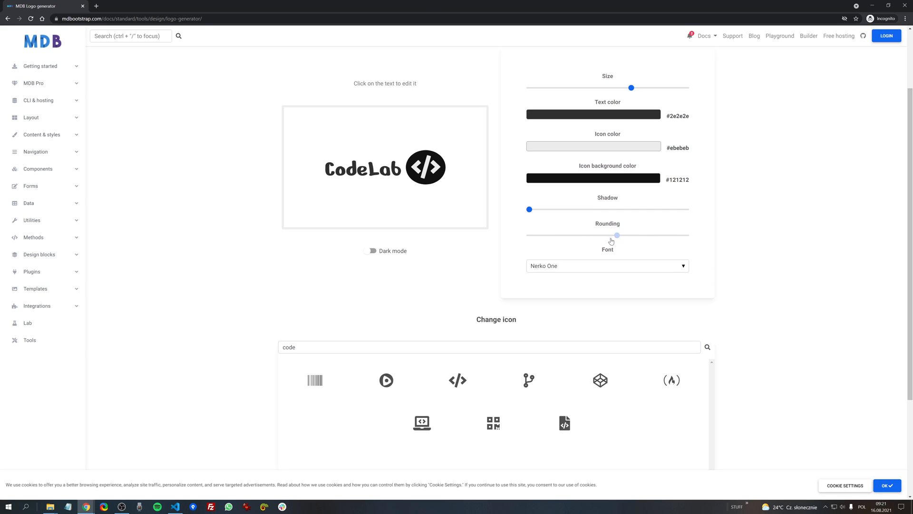
drag(617, 235, 529, 234)
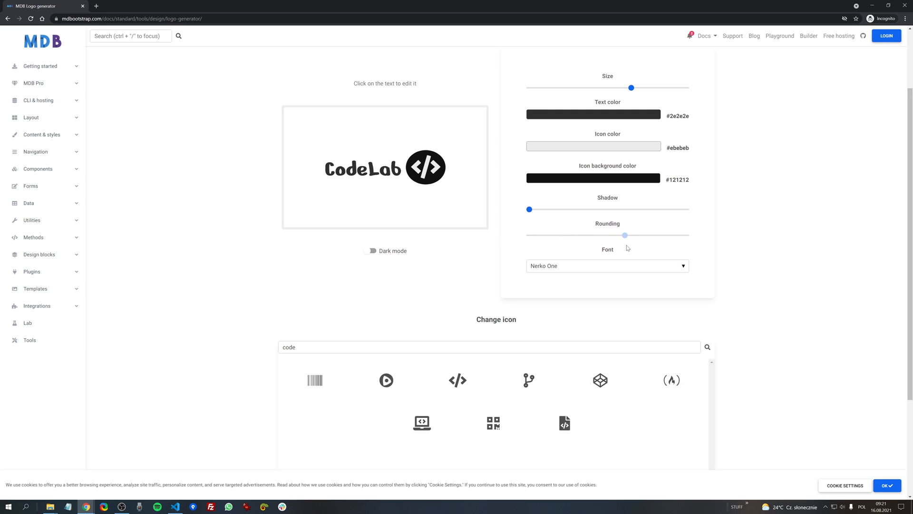
drag(623, 235, 624, 235)
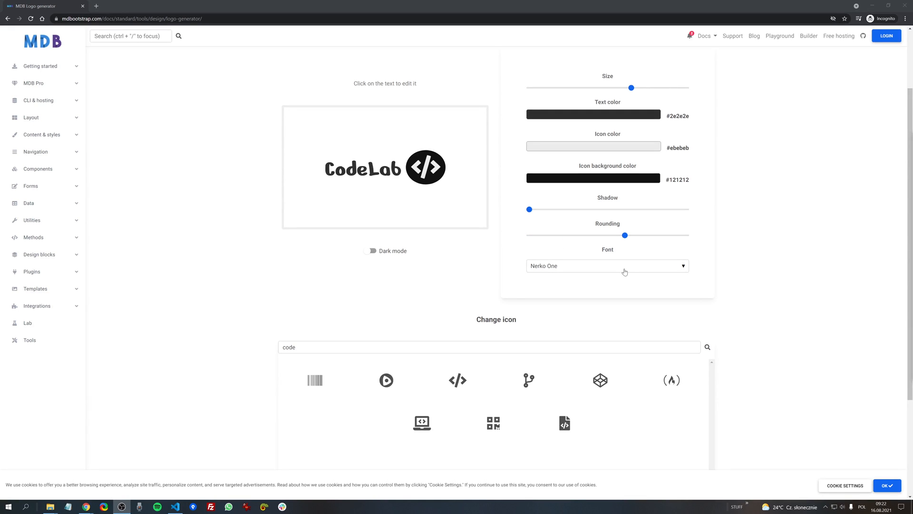
Try a few fonts, then search 'robo' and set the CodeLab text in Roboto.
click(607, 266)
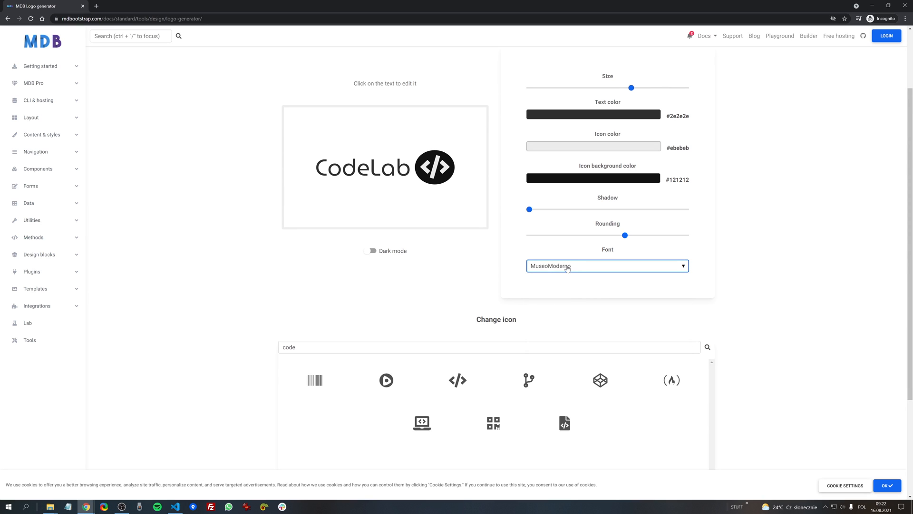
click(607, 266)
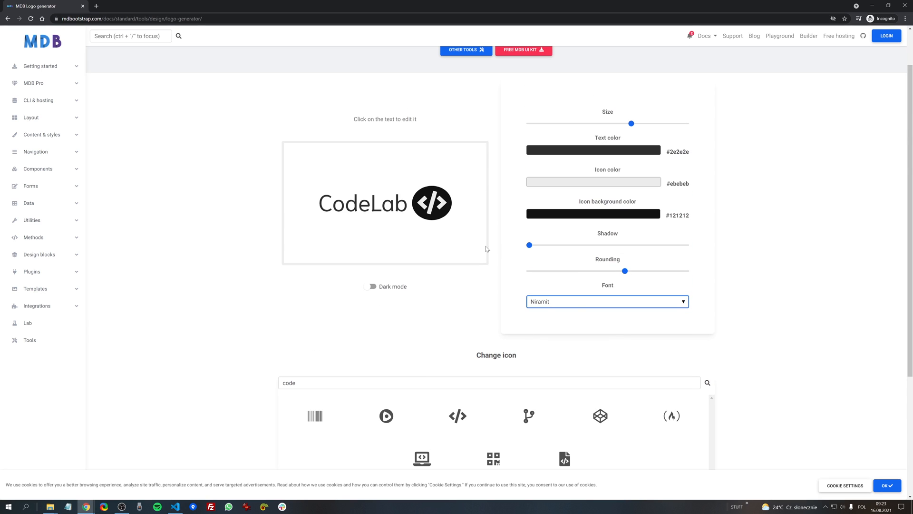
click(607, 301)
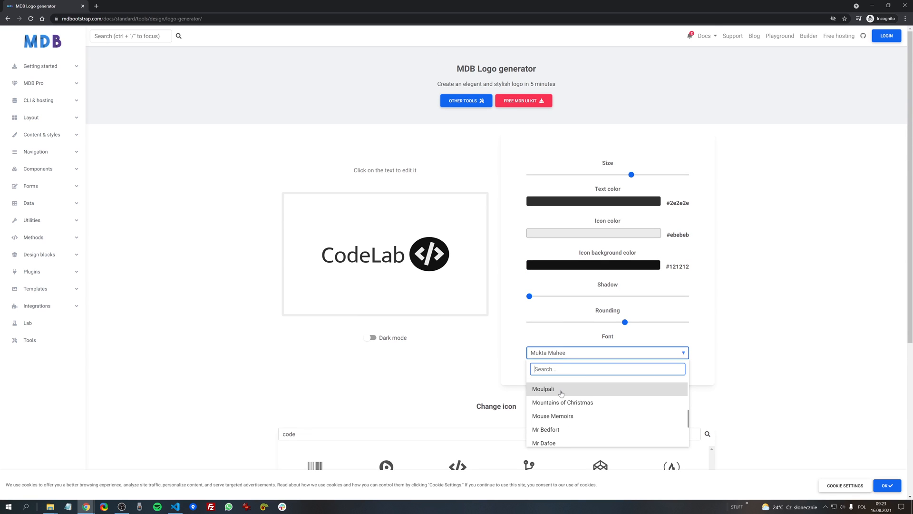
text(robo)
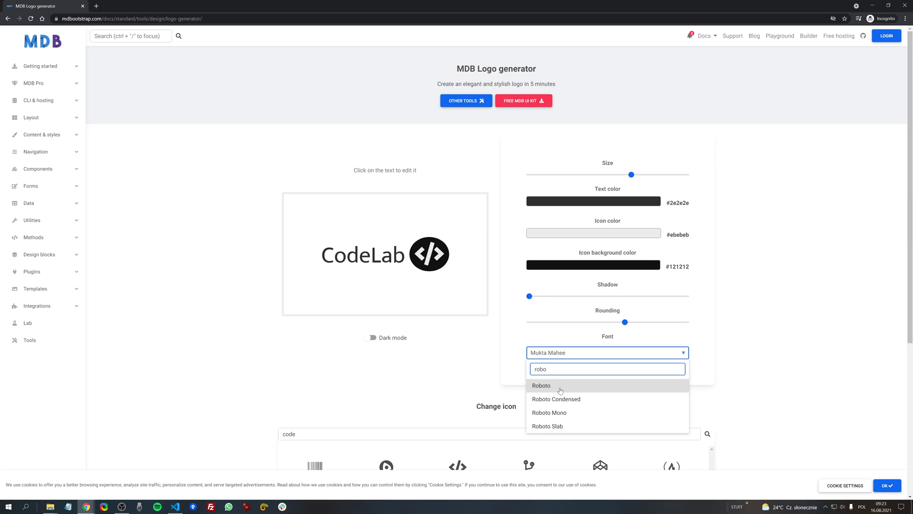
click(541, 386)
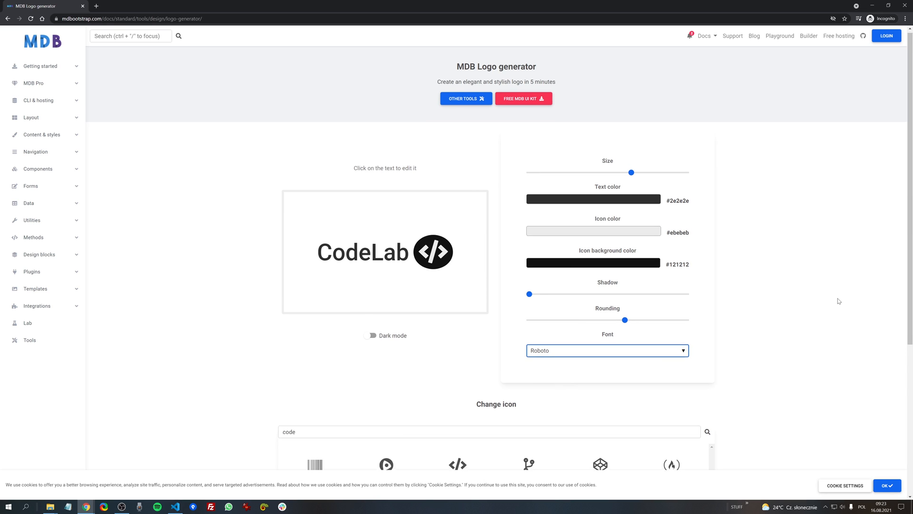
scroll(down, 3)
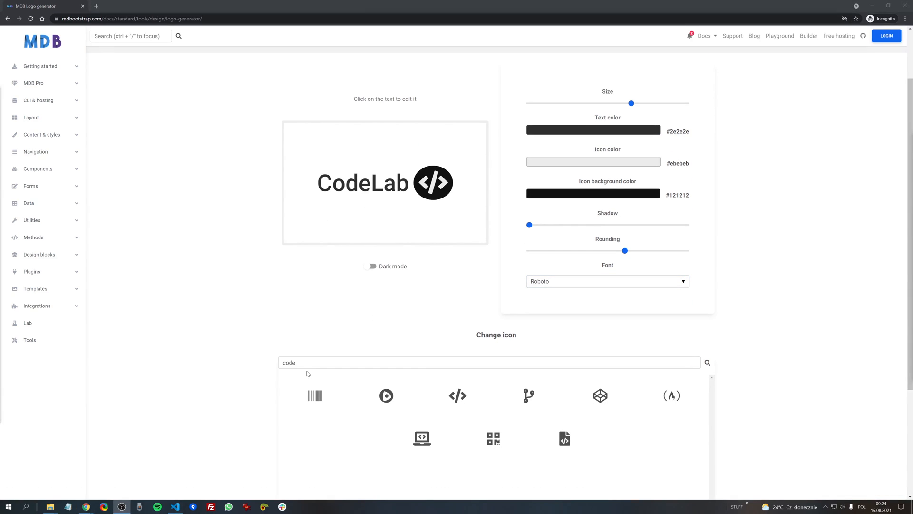
mouse_move(374, 380)
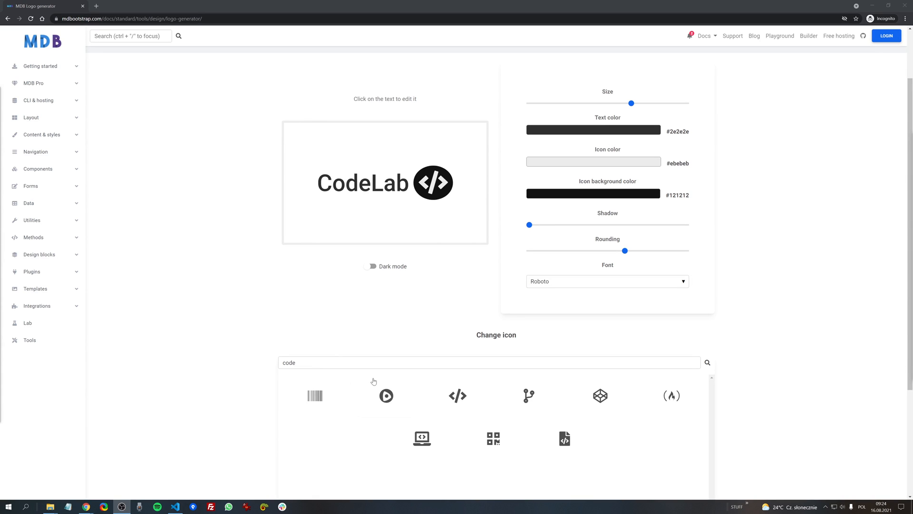
Preview on dark mode with light text, light icon background and a dark glyph.
click(371, 267)
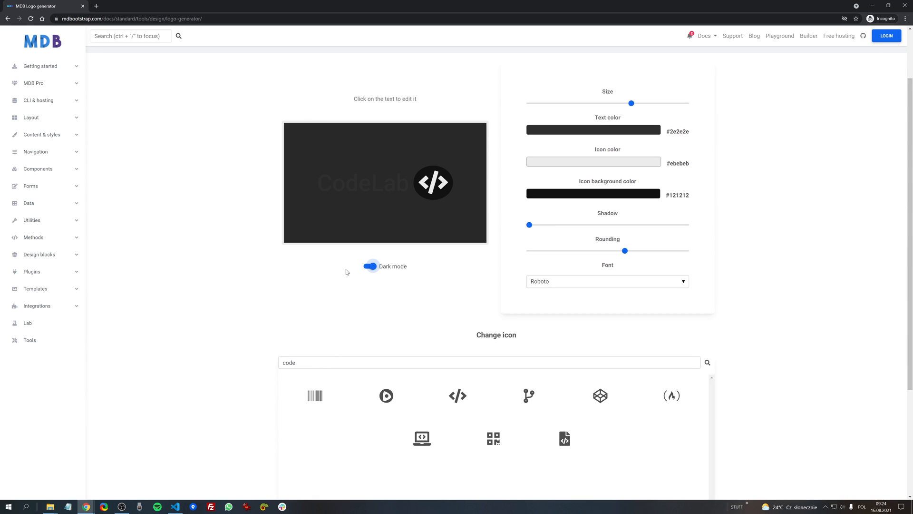
mouse_move(304, 285)
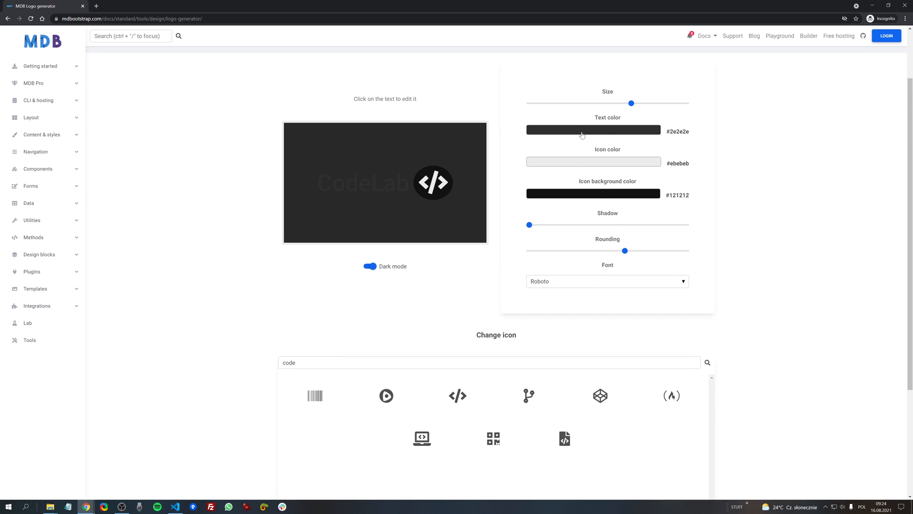
click(594, 129)
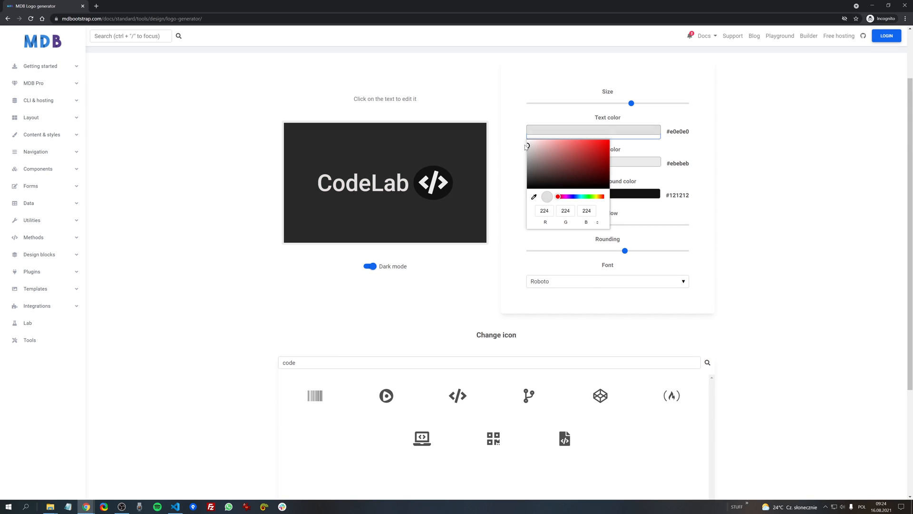
click(583, 194)
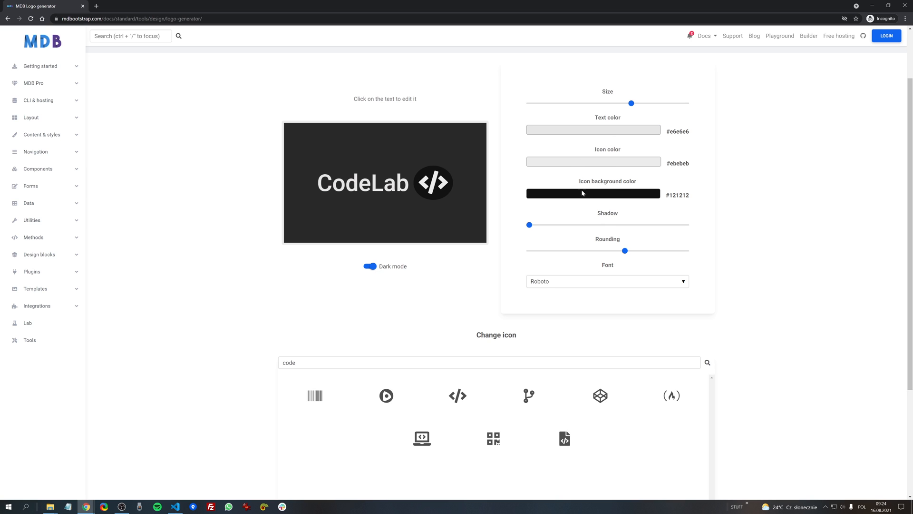
click(594, 194)
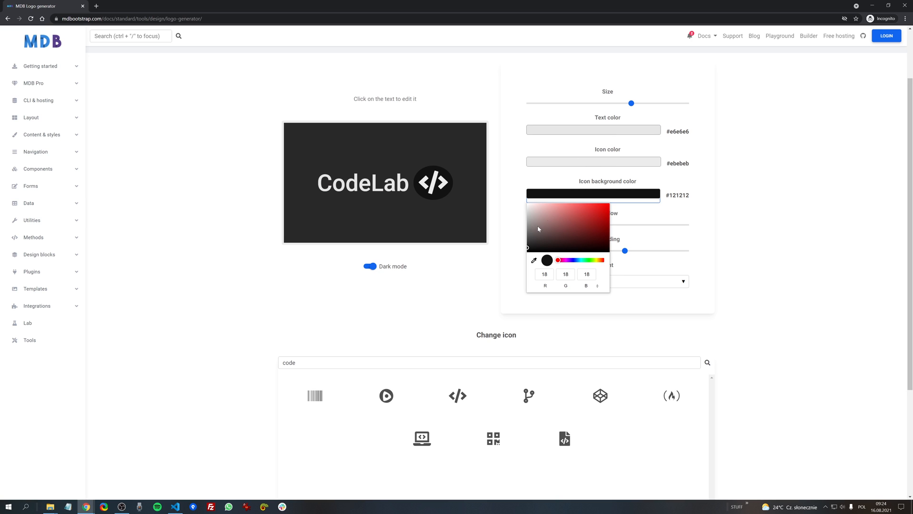
click(528, 206)
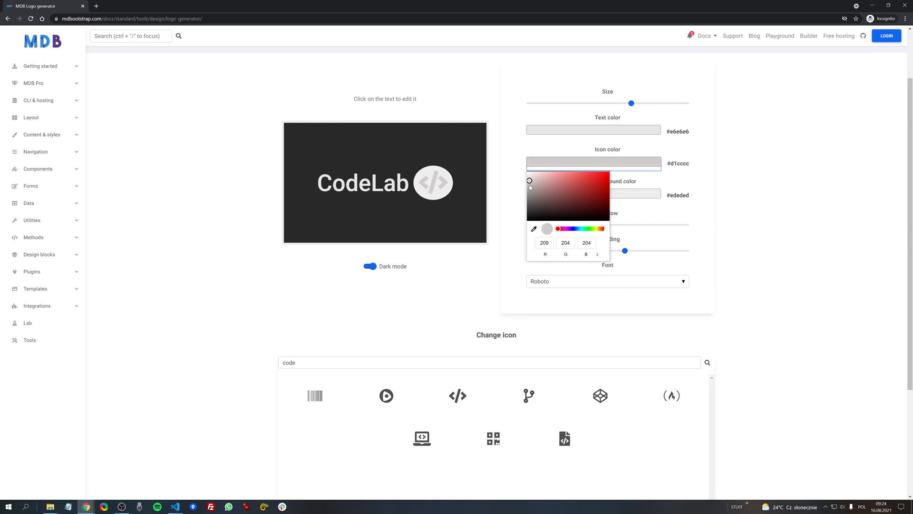
click(529, 215)
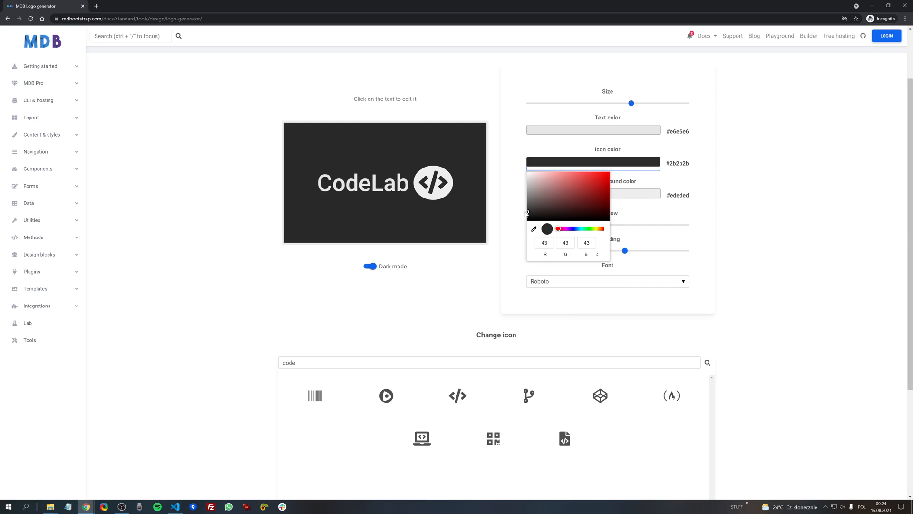
Return to the light preview with a lighter grey glyph on a dark icon background.
click(371, 266)
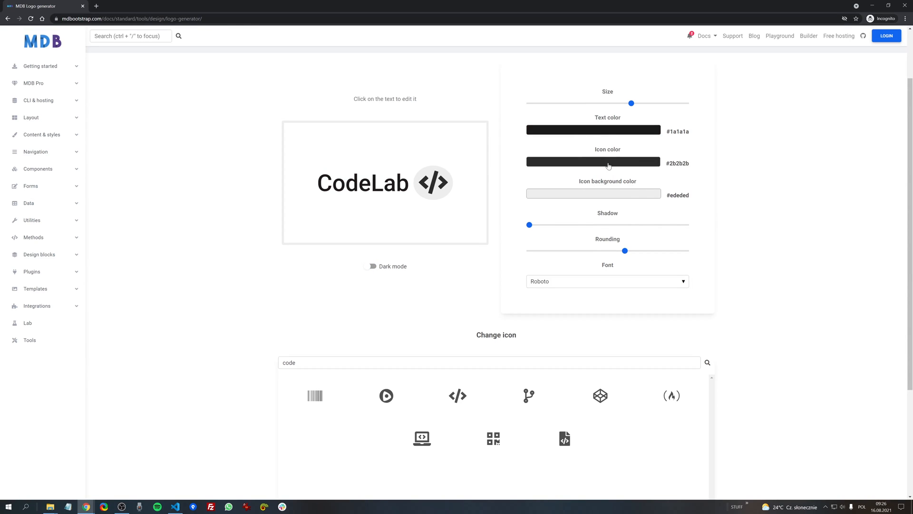
click(594, 161)
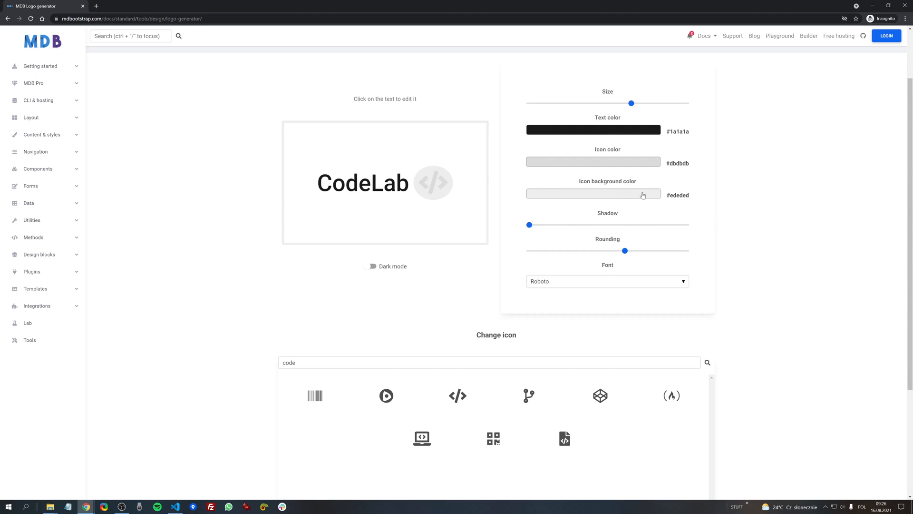
click(594, 194)
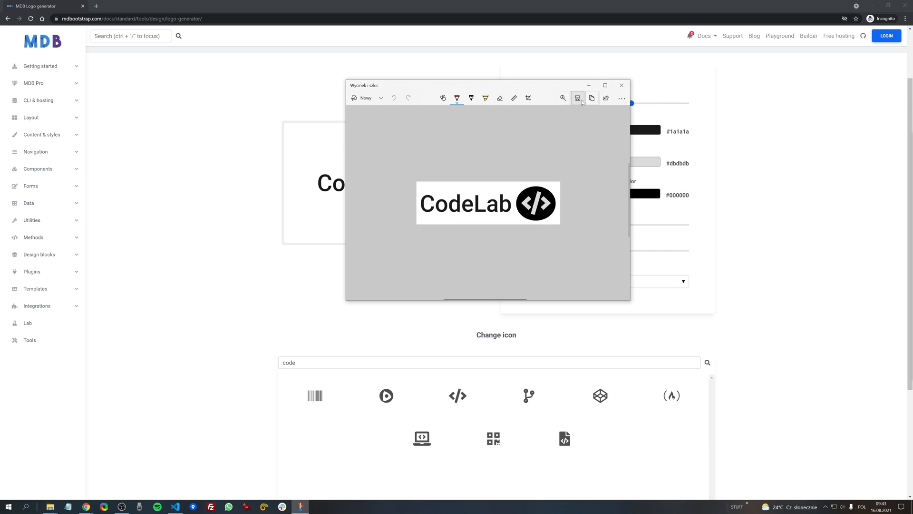
Save the logo screenshot as 'mylogo' on the Desktop and close Snip & Sketch.
click(577, 98)
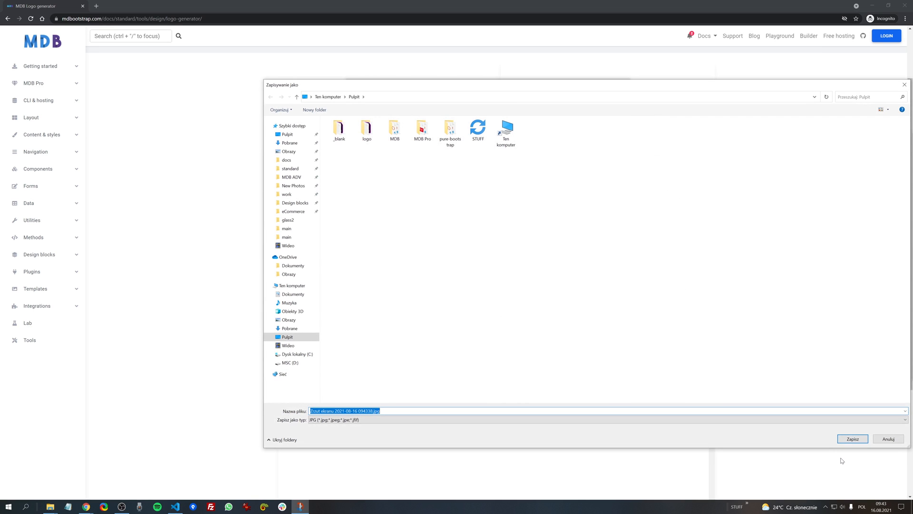
text(mylogo)
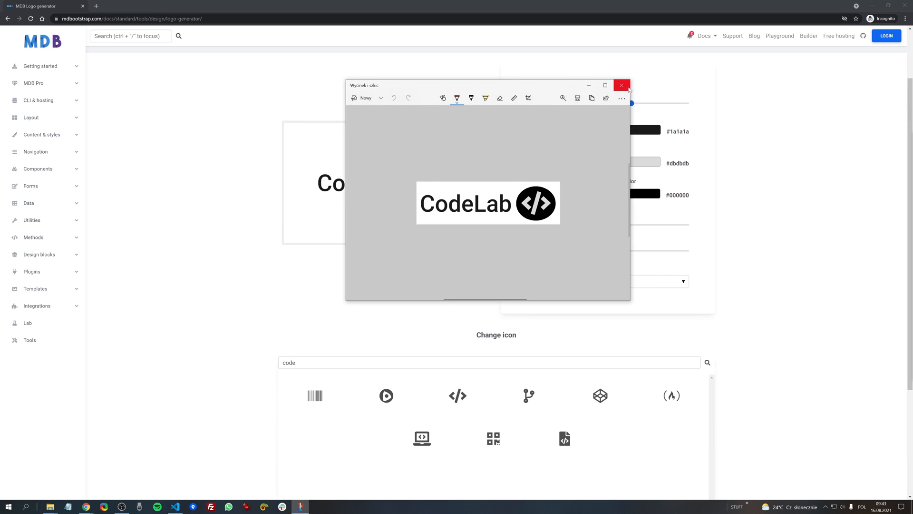
click(622, 86)
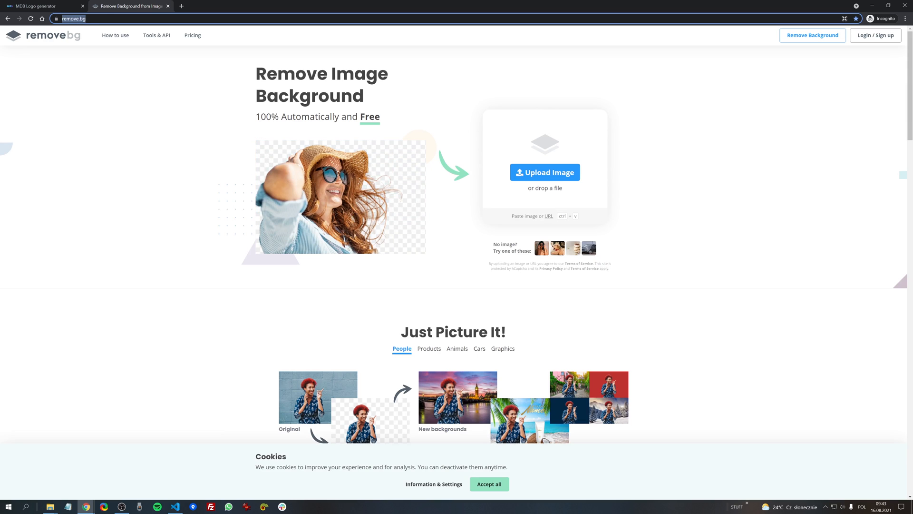
Download the background-free CodeLab logo and reveal it in the Downloads folder.
click(544, 172)
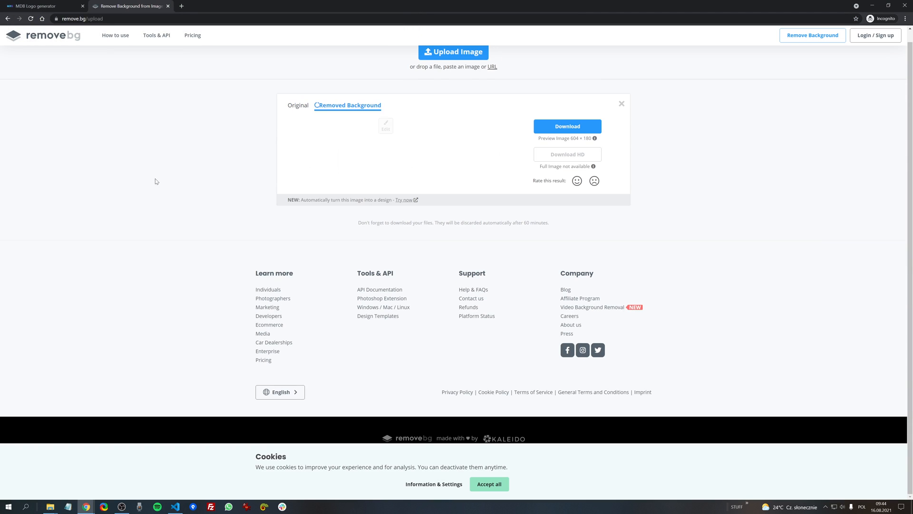
click(566, 125)
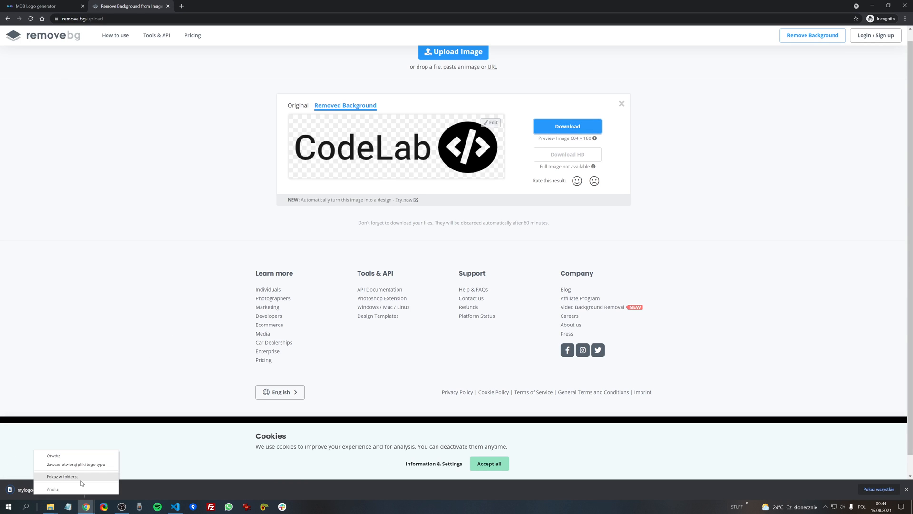
click(63, 476)
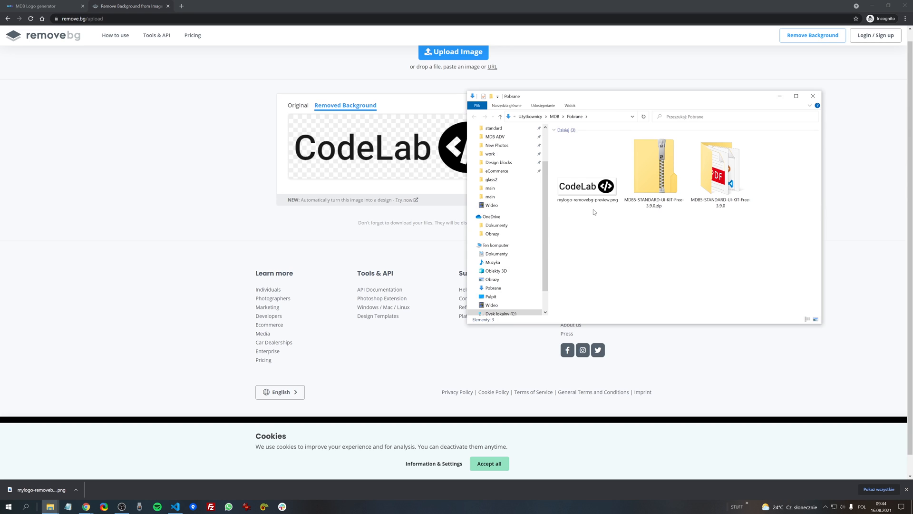
Copy the downloaded transparent logo PNG from the Downloads folder.
right_click(586, 171)
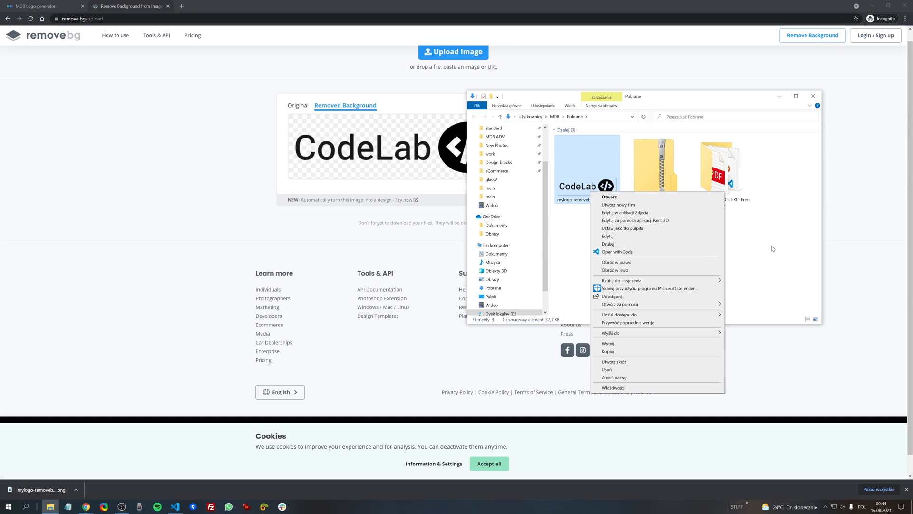
click(773, 249)
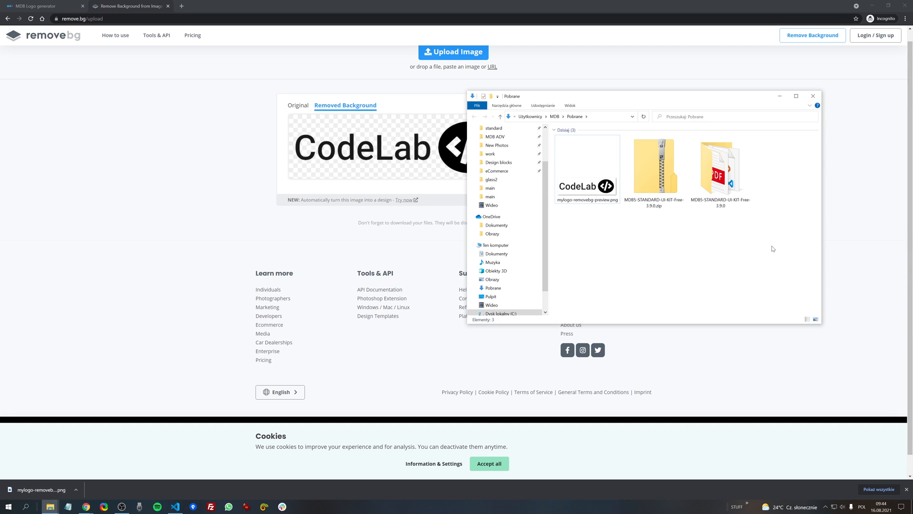
click(587, 169)
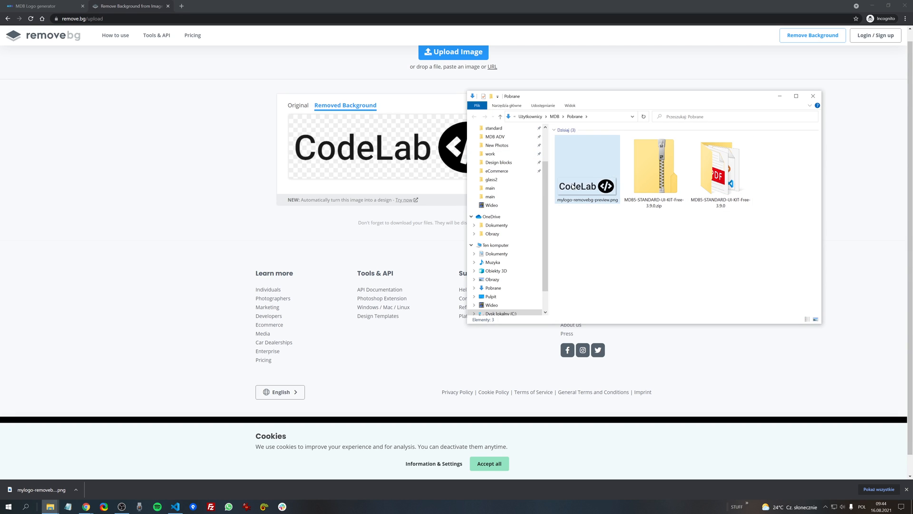
Navigate into the MDB5-STANDARD-UI-KIT-Free-3.9.0 project's img folder.
click(721, 163)
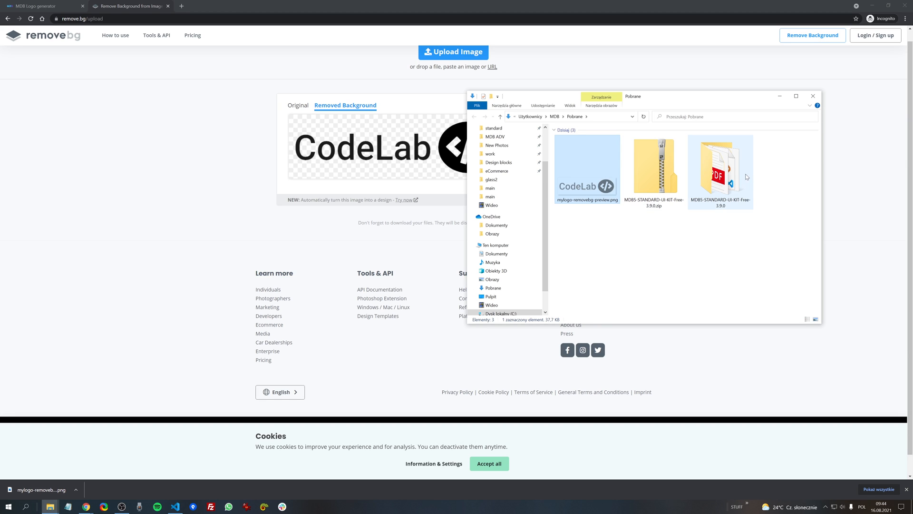
double_click(721, 168)
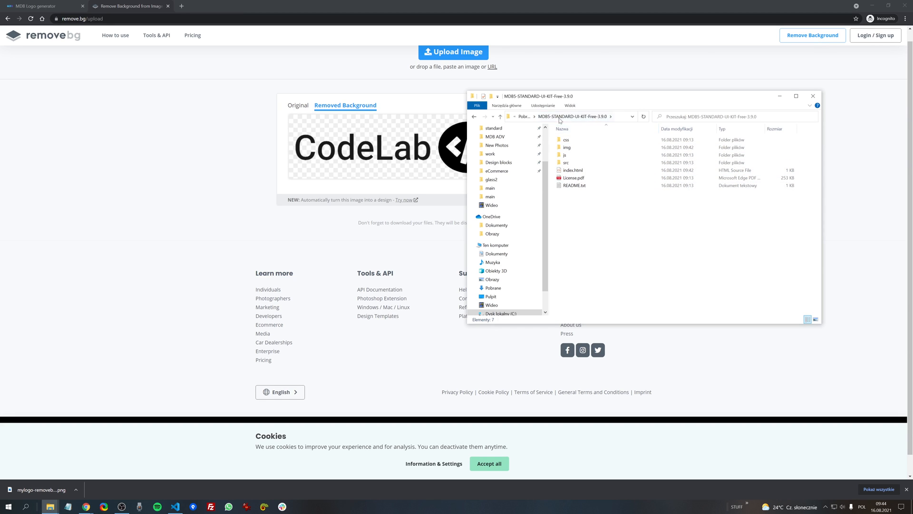
double_click(566, 147)
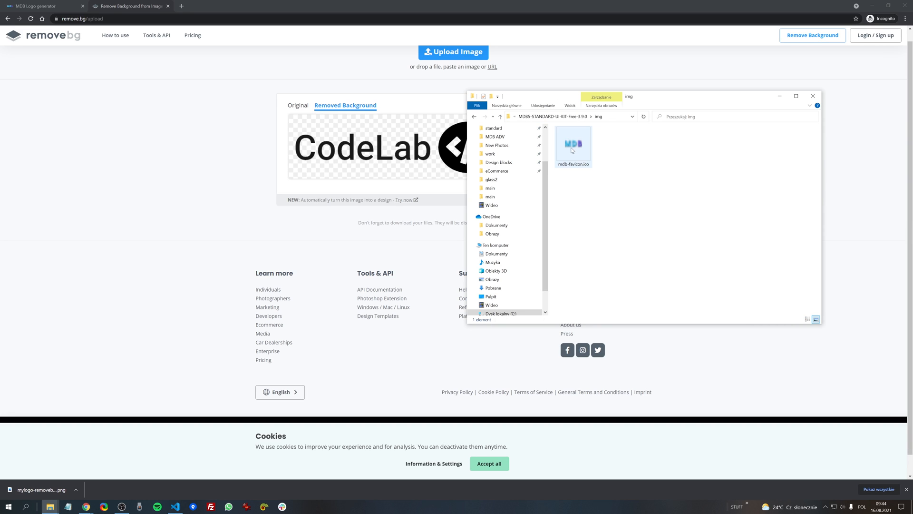
click(611, 147)
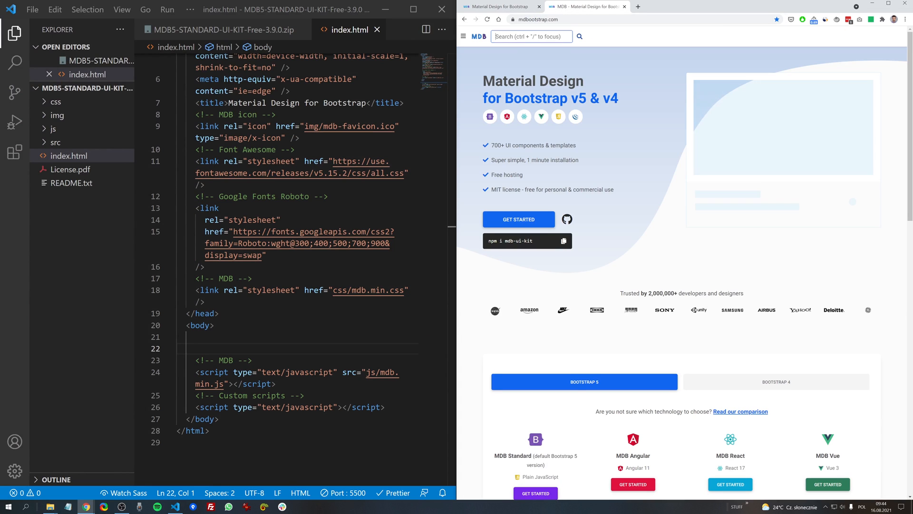
Search mdbootstrap.com for 'navb' and bring up the Navbar docs' basic example code.
text(navb)
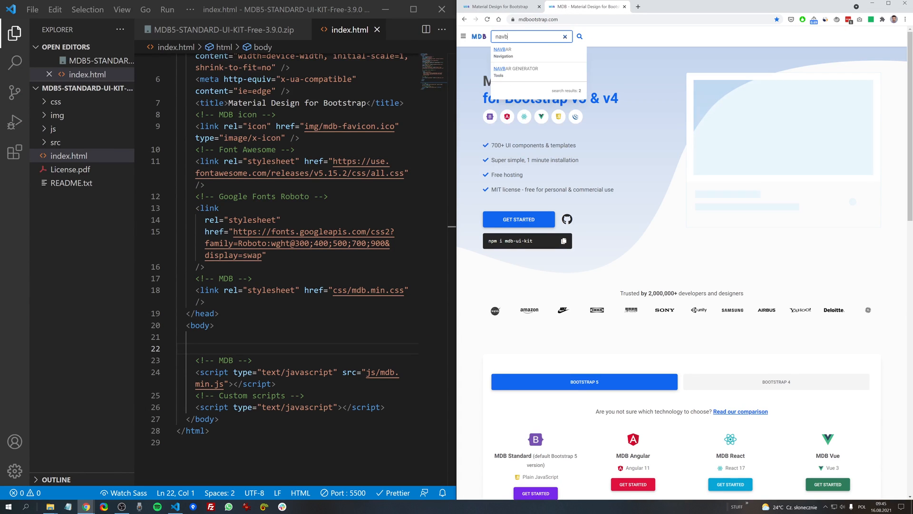
click(502, 53)
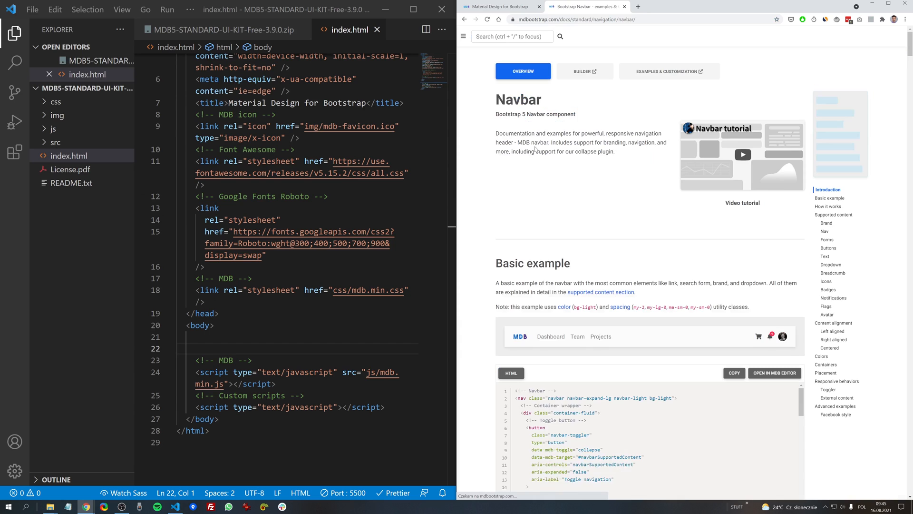
scroll(down, 3)
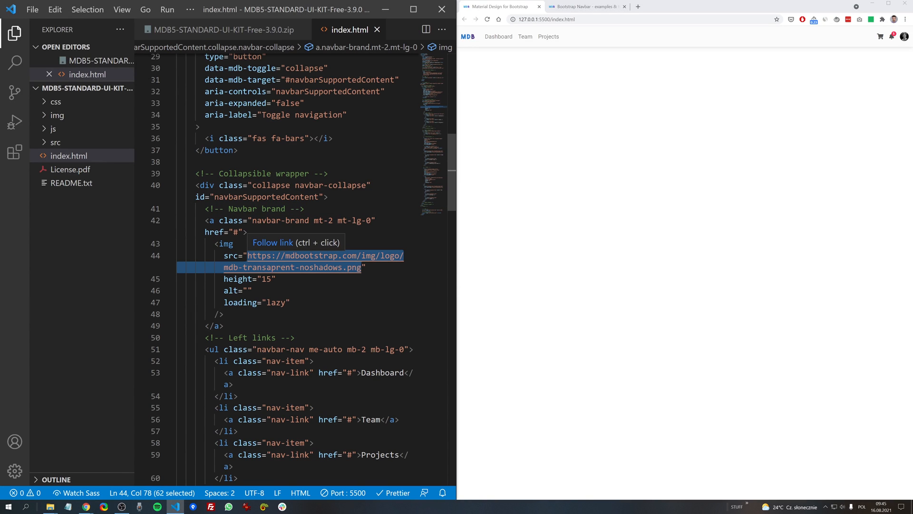
Point the navbar-brand img src to /img/logo.png and adjust its height value.
text(/img/logo.png" height="15")
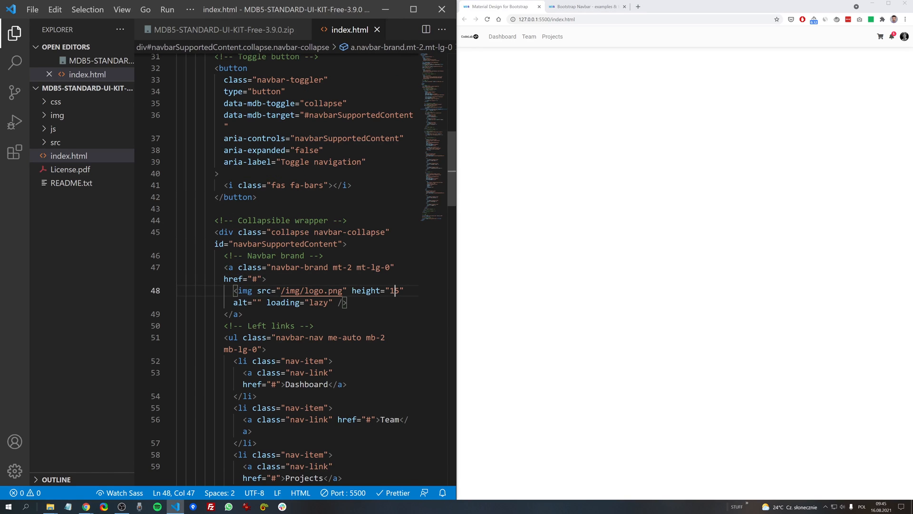
text(2)
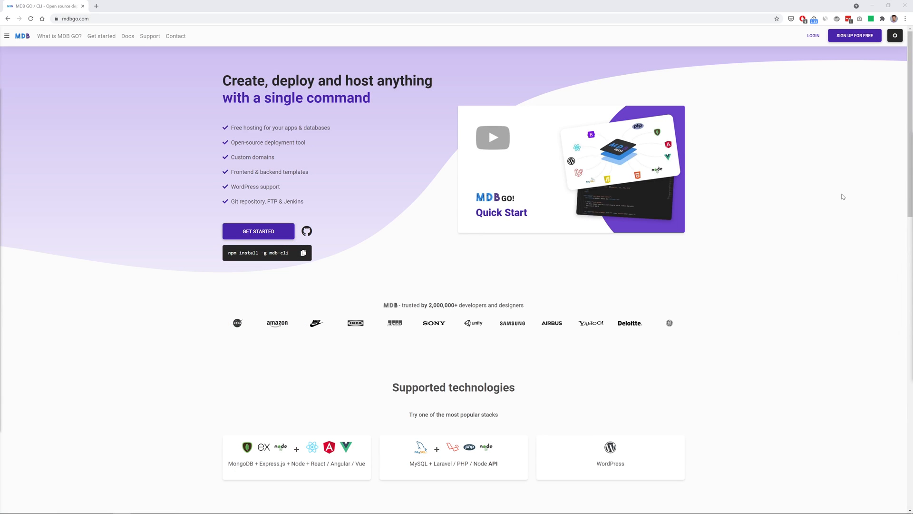
scroll(down, 3)
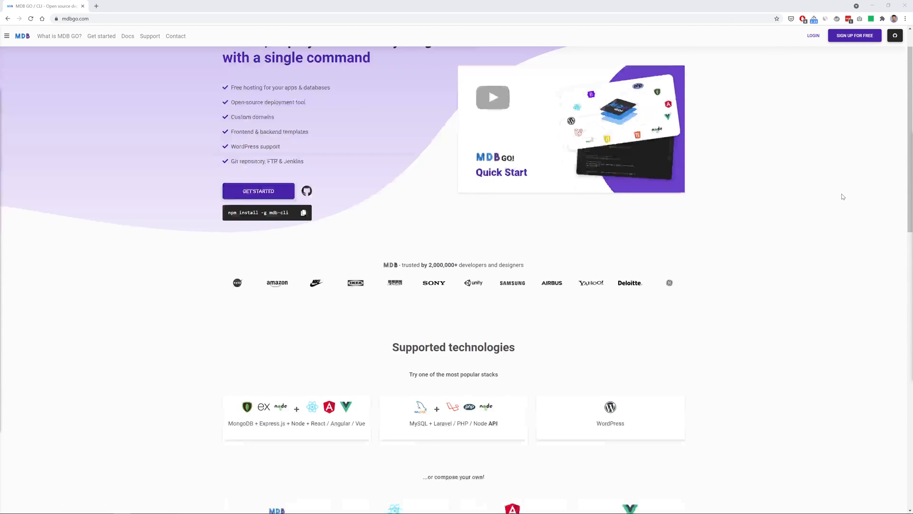
scroll(down, 3)
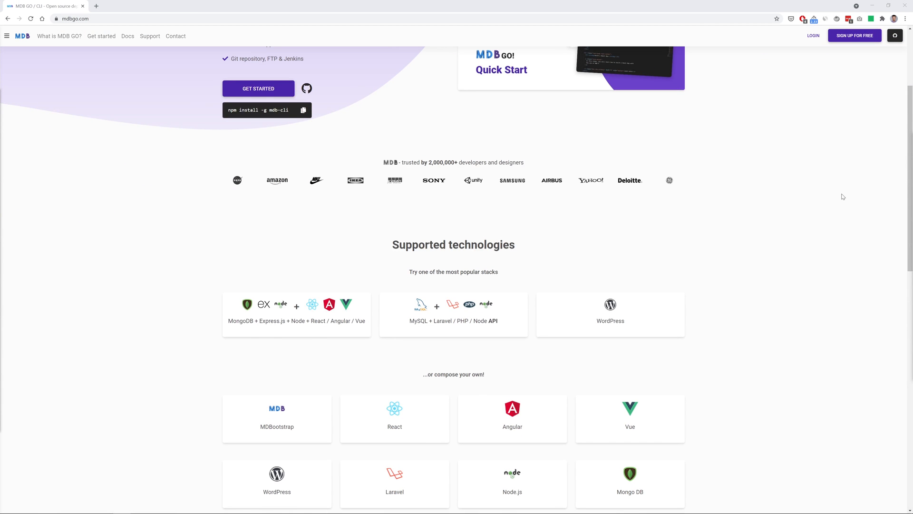
scroll(down, 3)
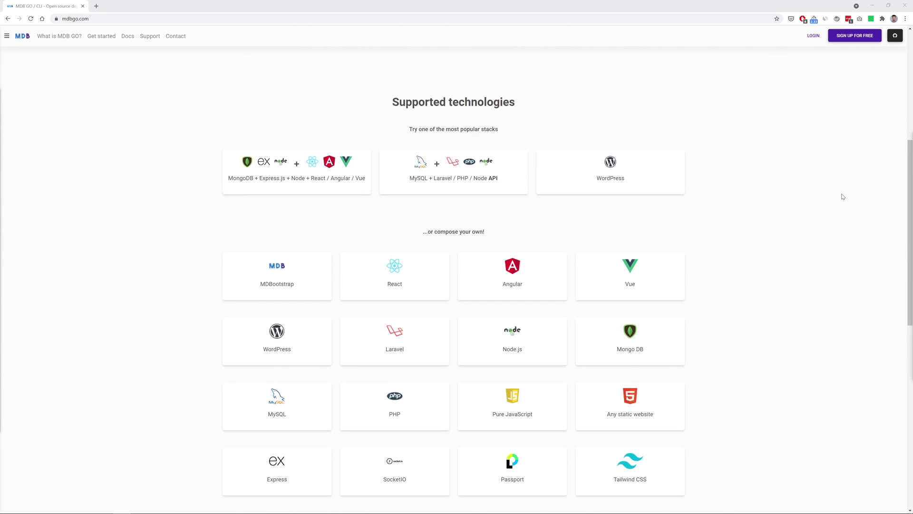
scroll(down, 3)
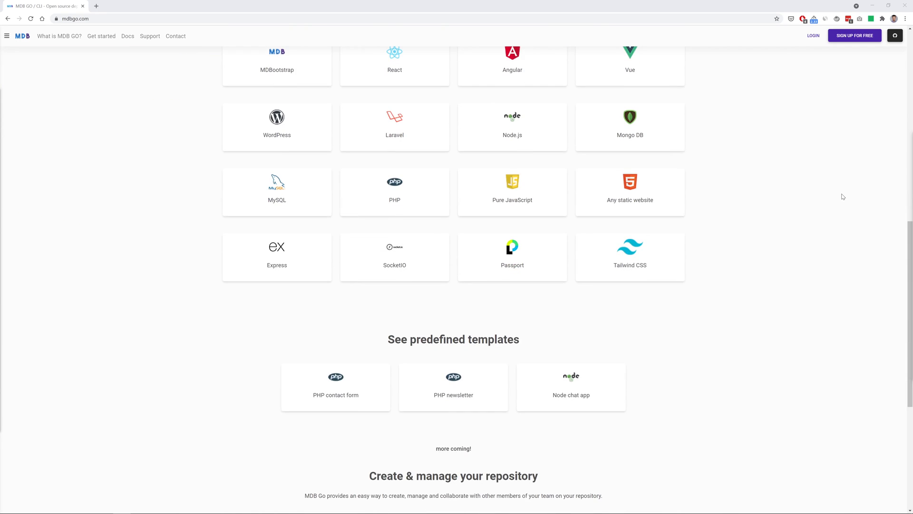
scroll(down, 3)
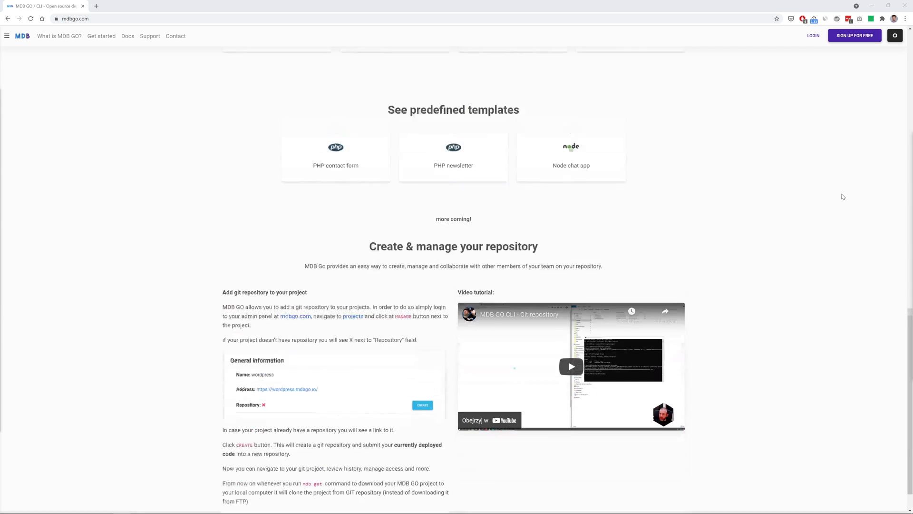
scroll(down, 3)
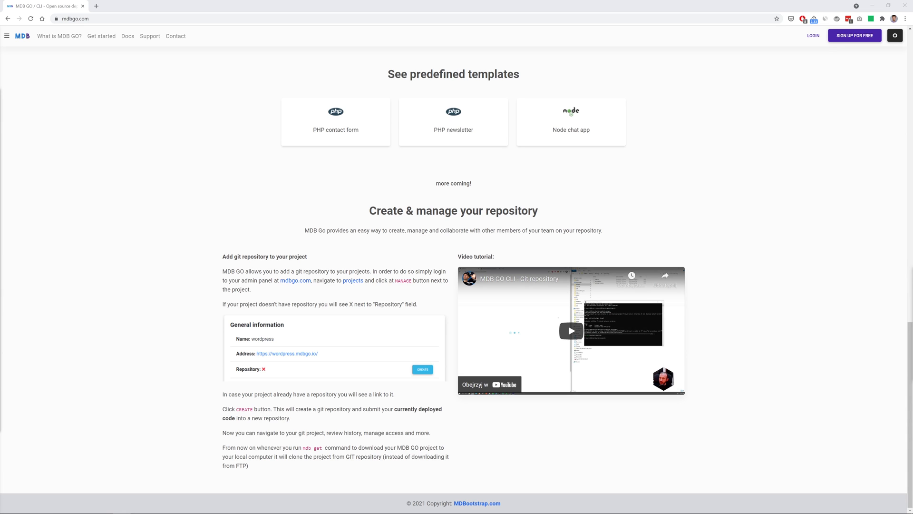
click(26, 502)
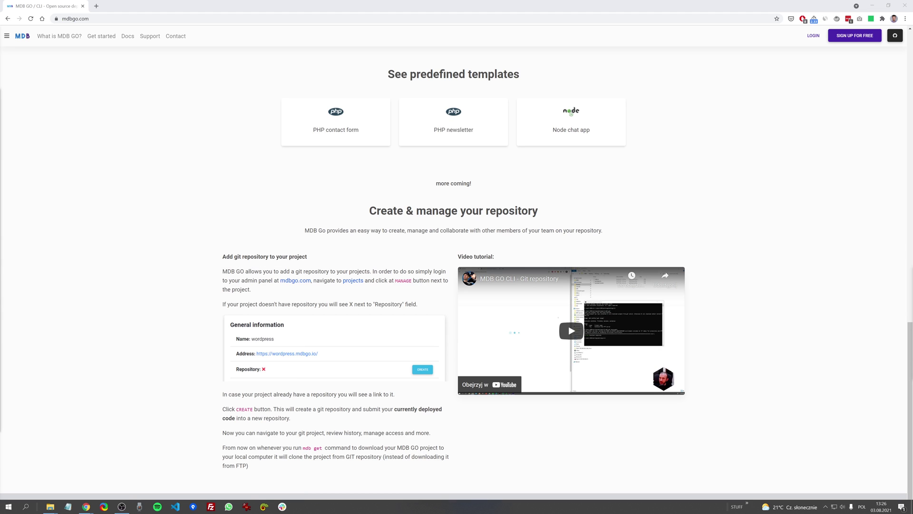
click(8, 506)
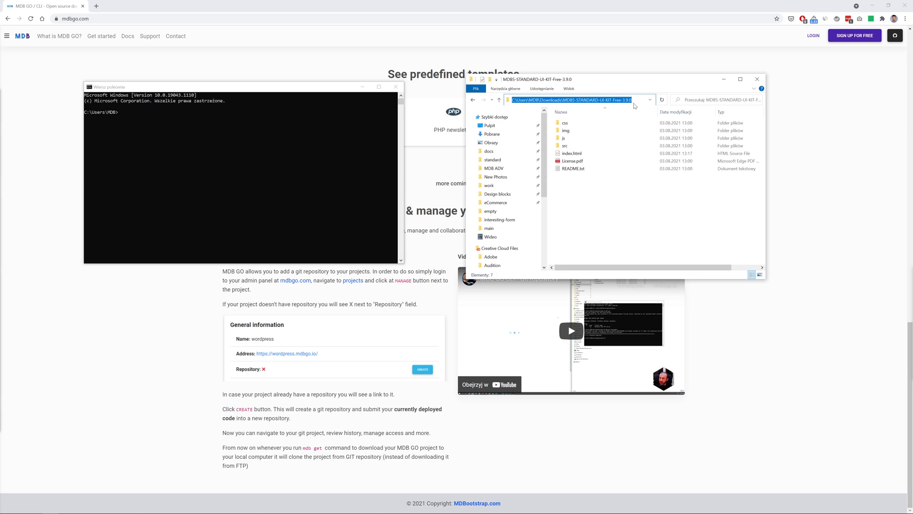
cd into the MDB5-STANDARD-UI-KIT-Free-3.9.0 folder and run 'mdb publish'.
text(cd)
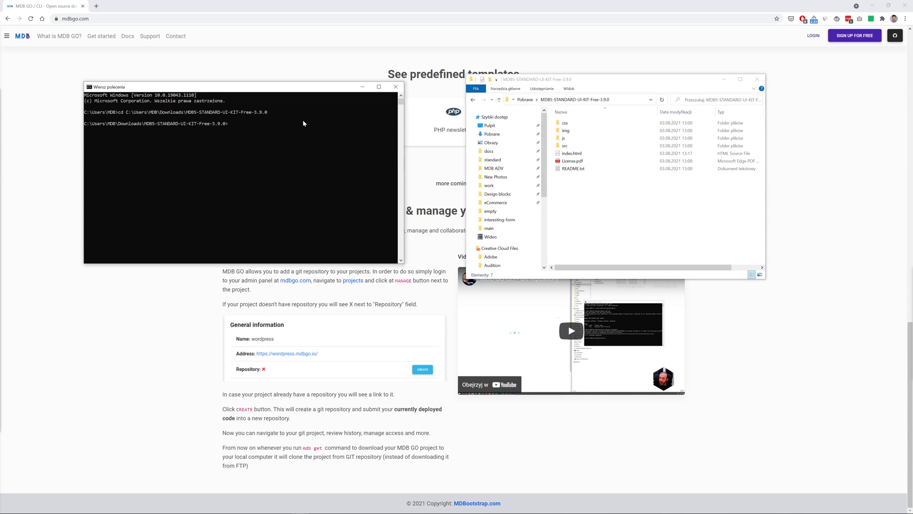
text(m)
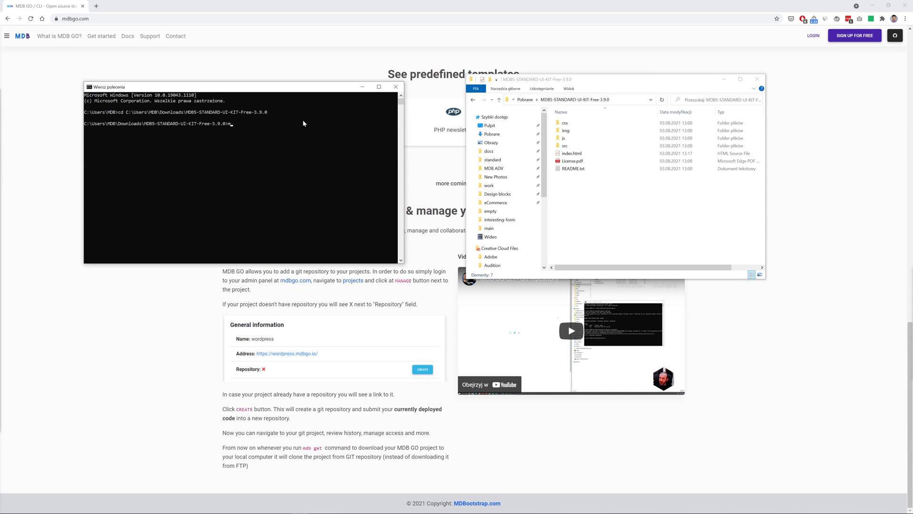
text(mdb publish)
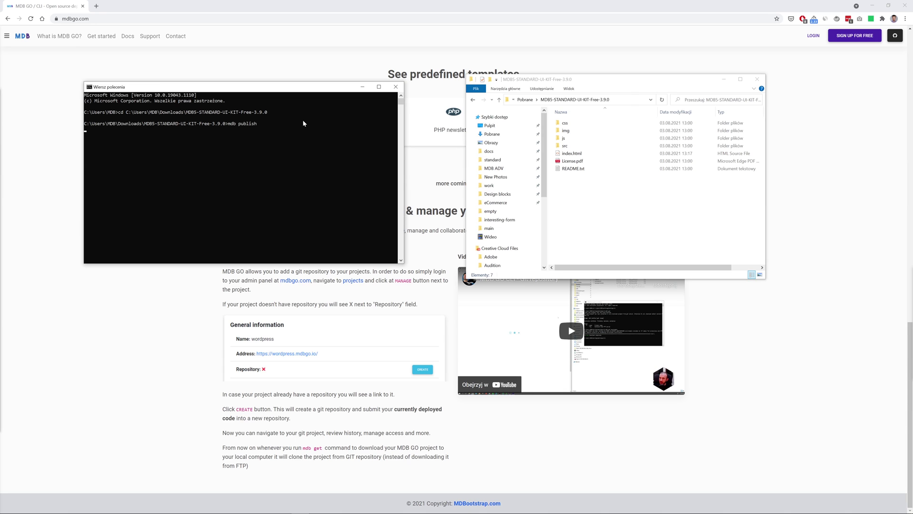
key(Enter)
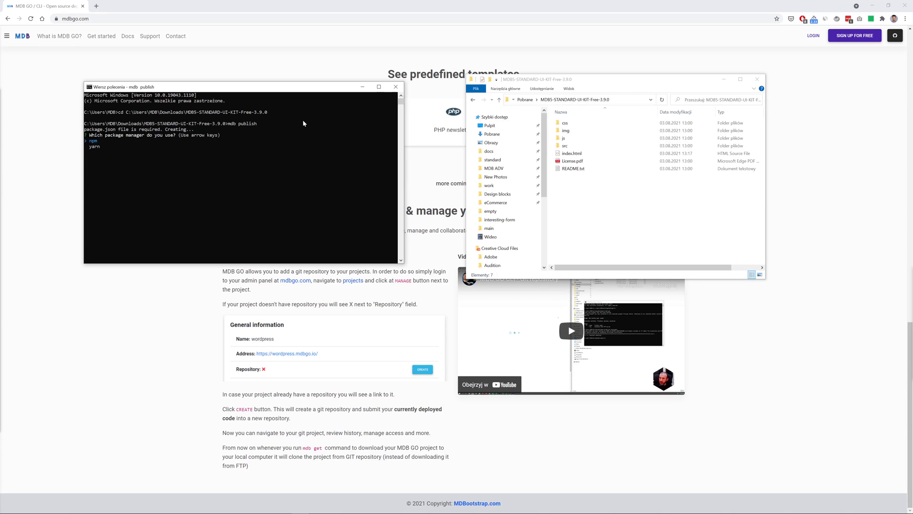
Choose npm, name the package 'mylogo', accept defaults and start uploading to MDB GO.
key(Enter)
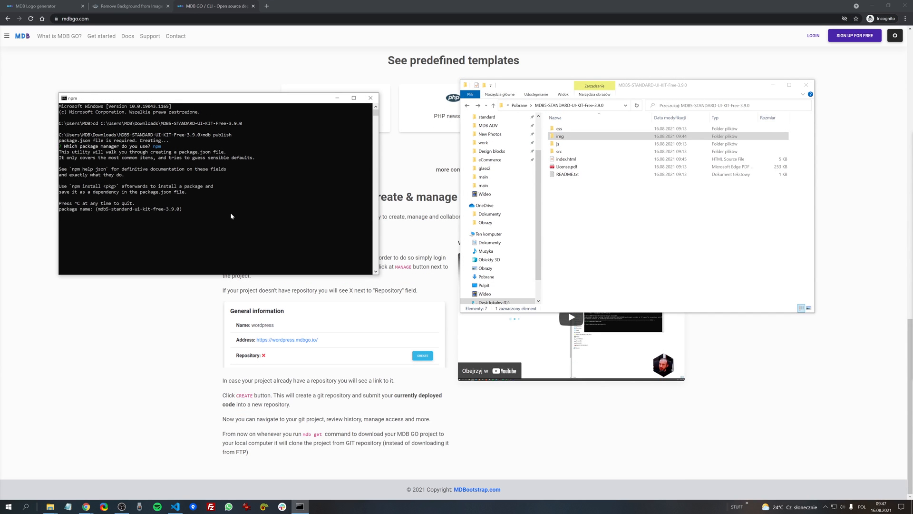
text(mylogo)
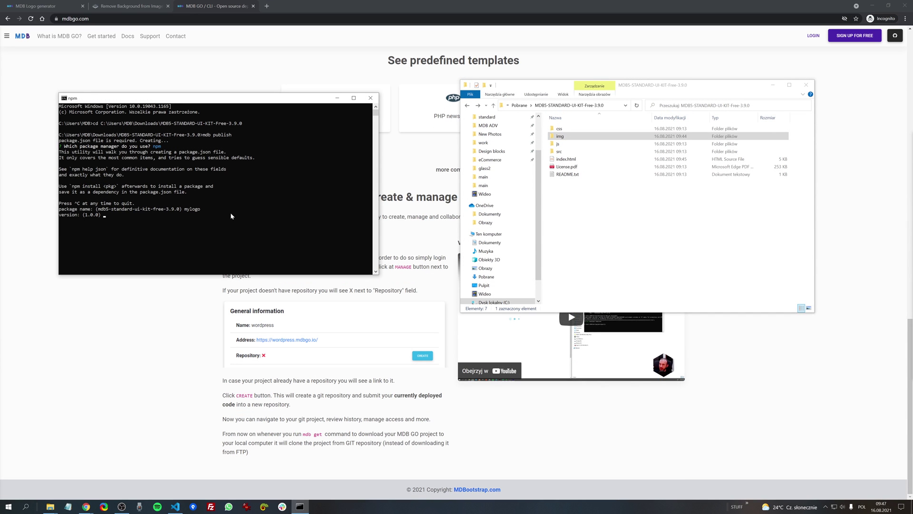
key(Enter)
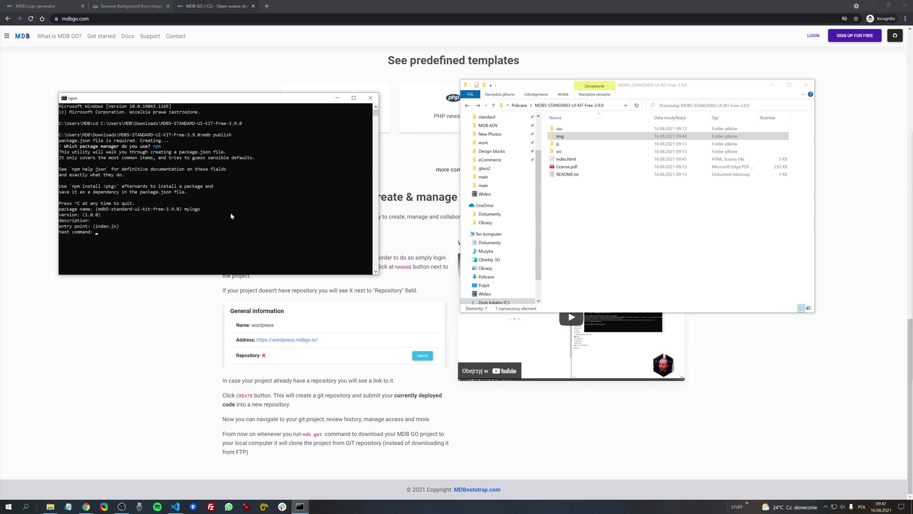
key(Enter)
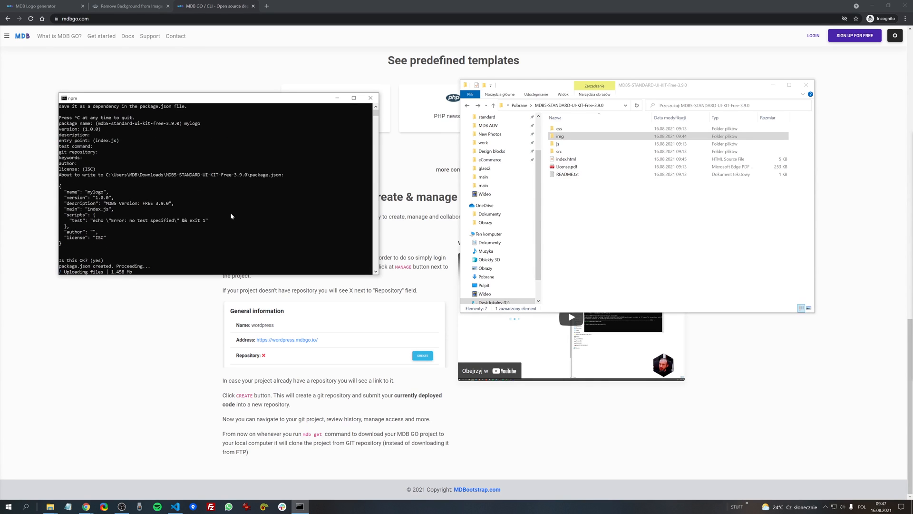